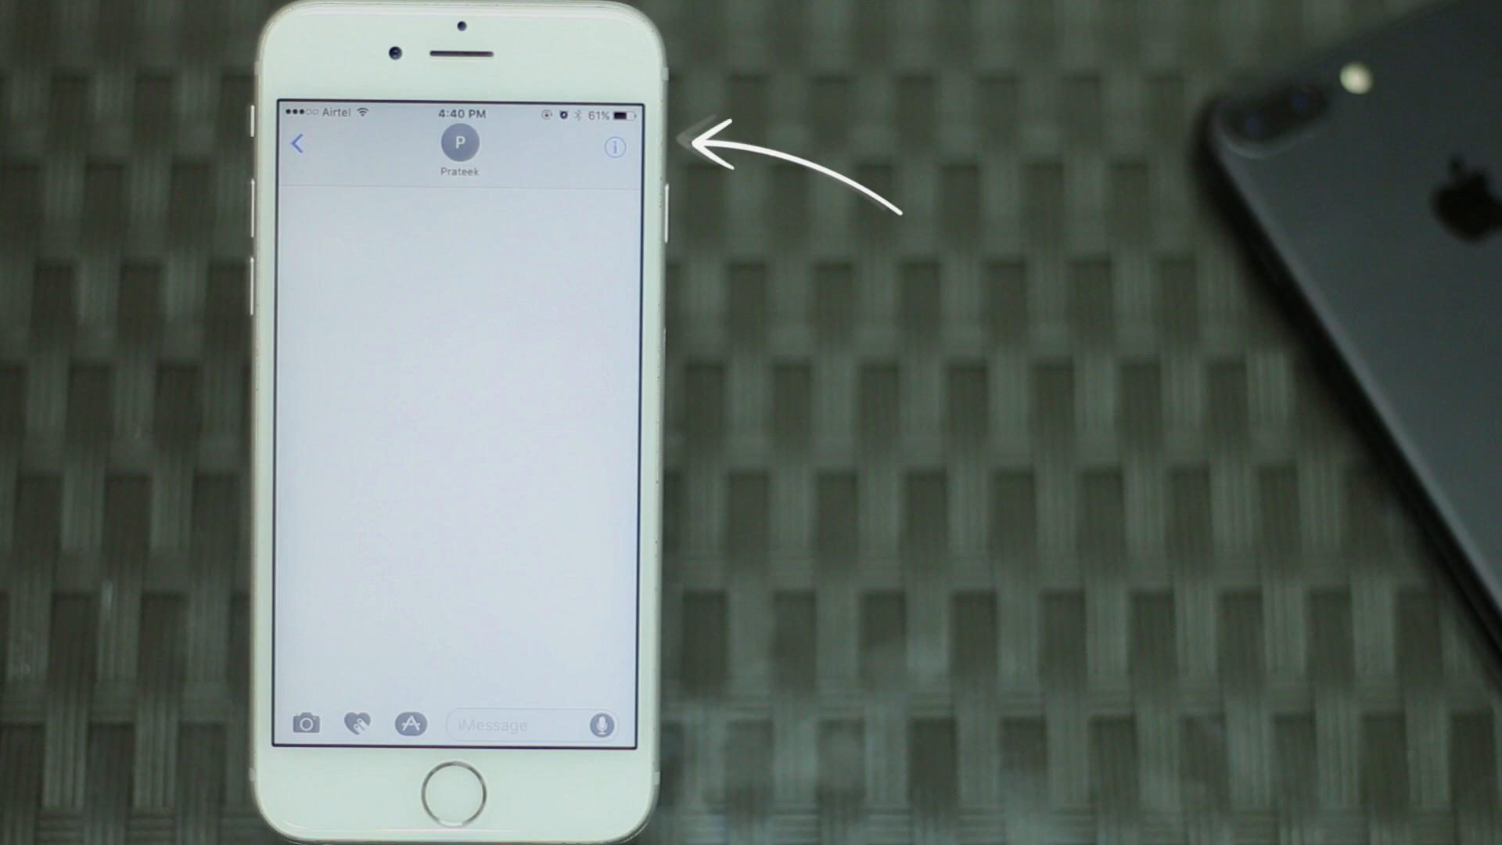
Turn off Send Read Receipts for the Prateek conversation from its details and return to the chat.
click(613, 149)
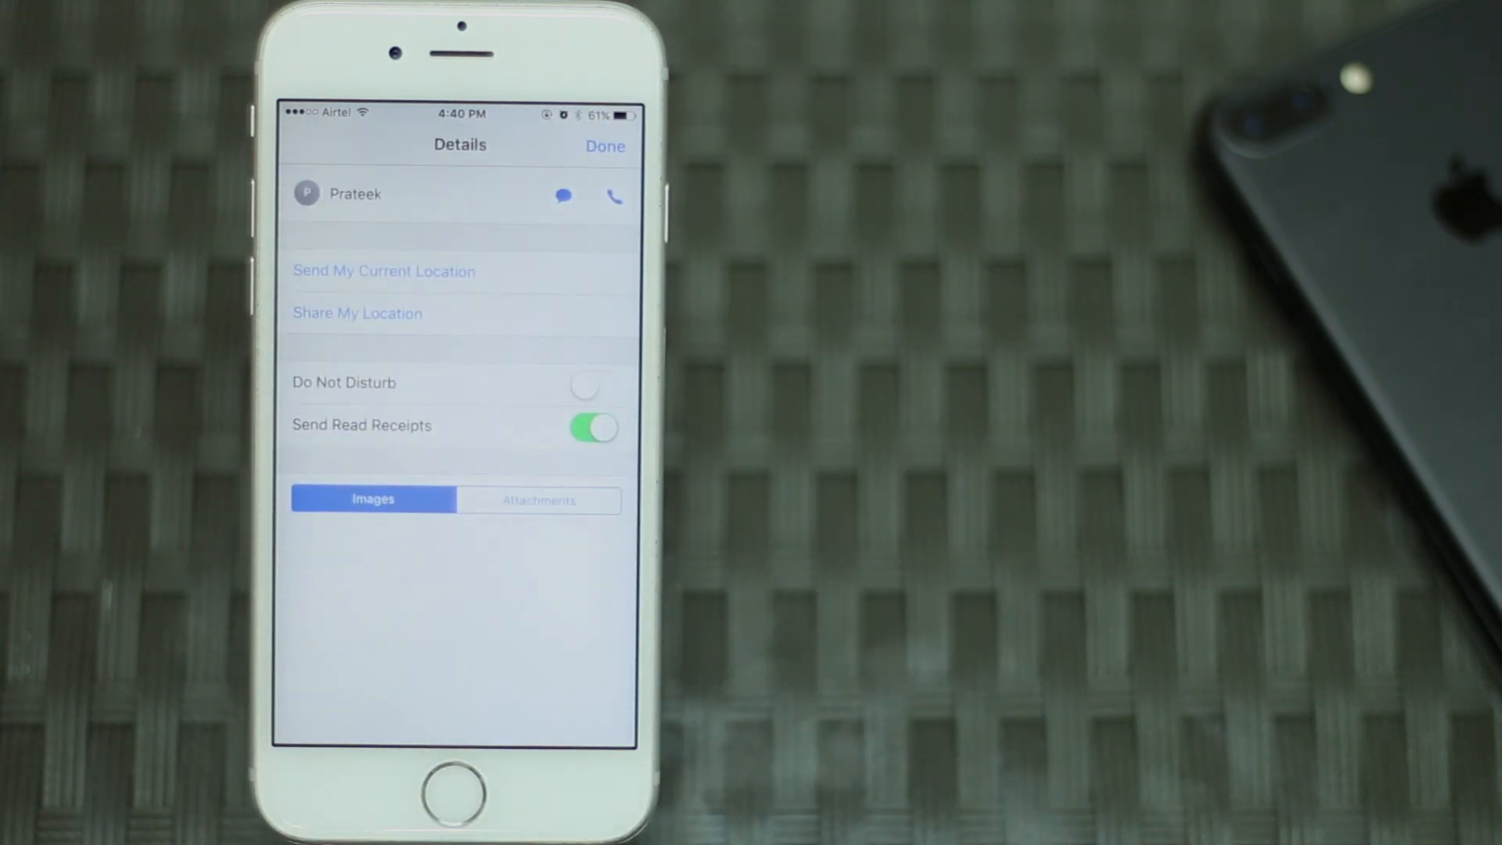
click(591, 425)
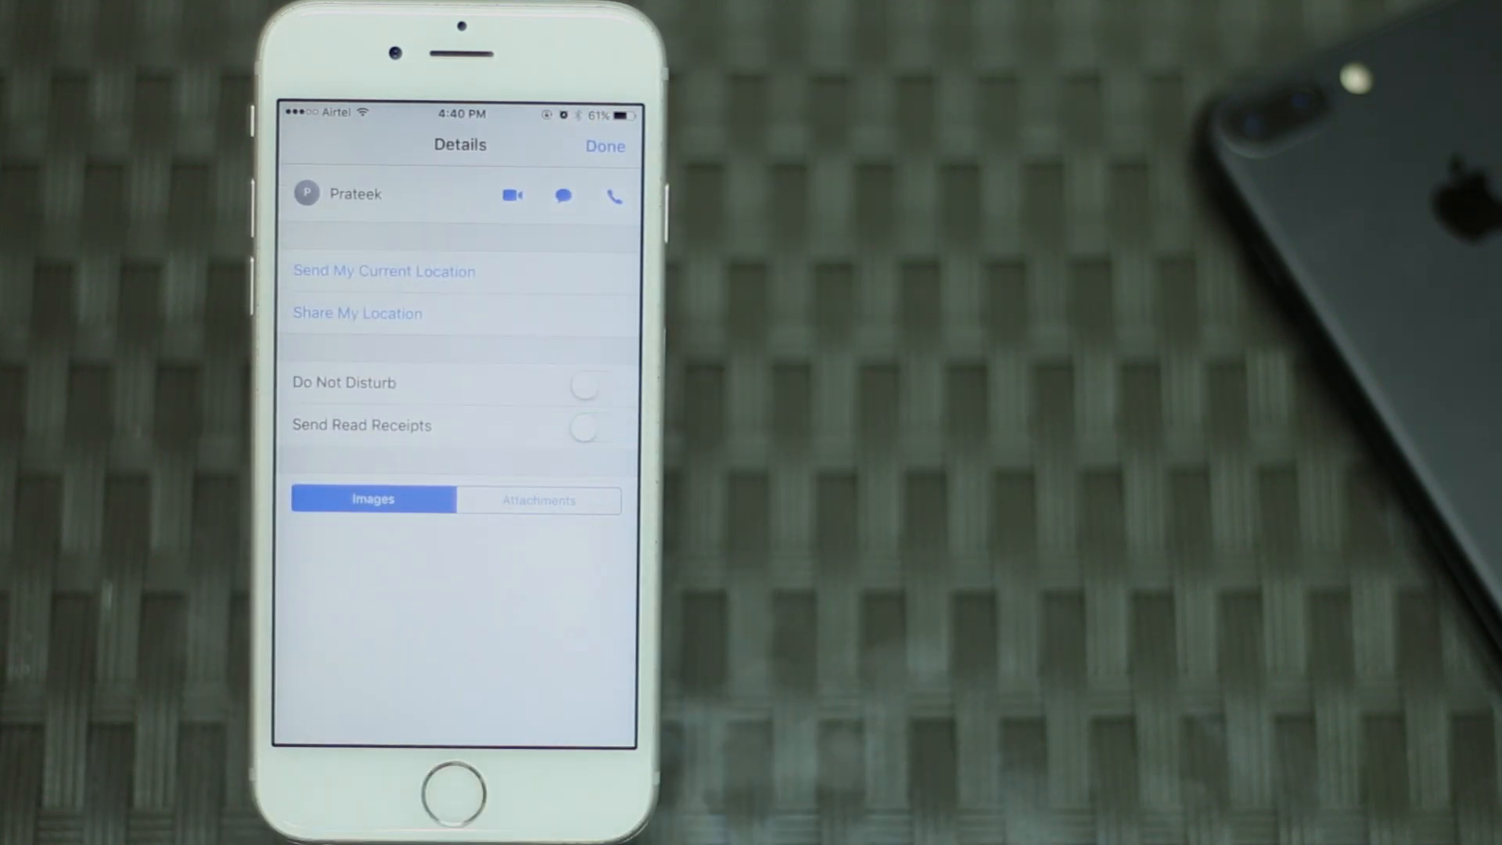
click(584, 384)
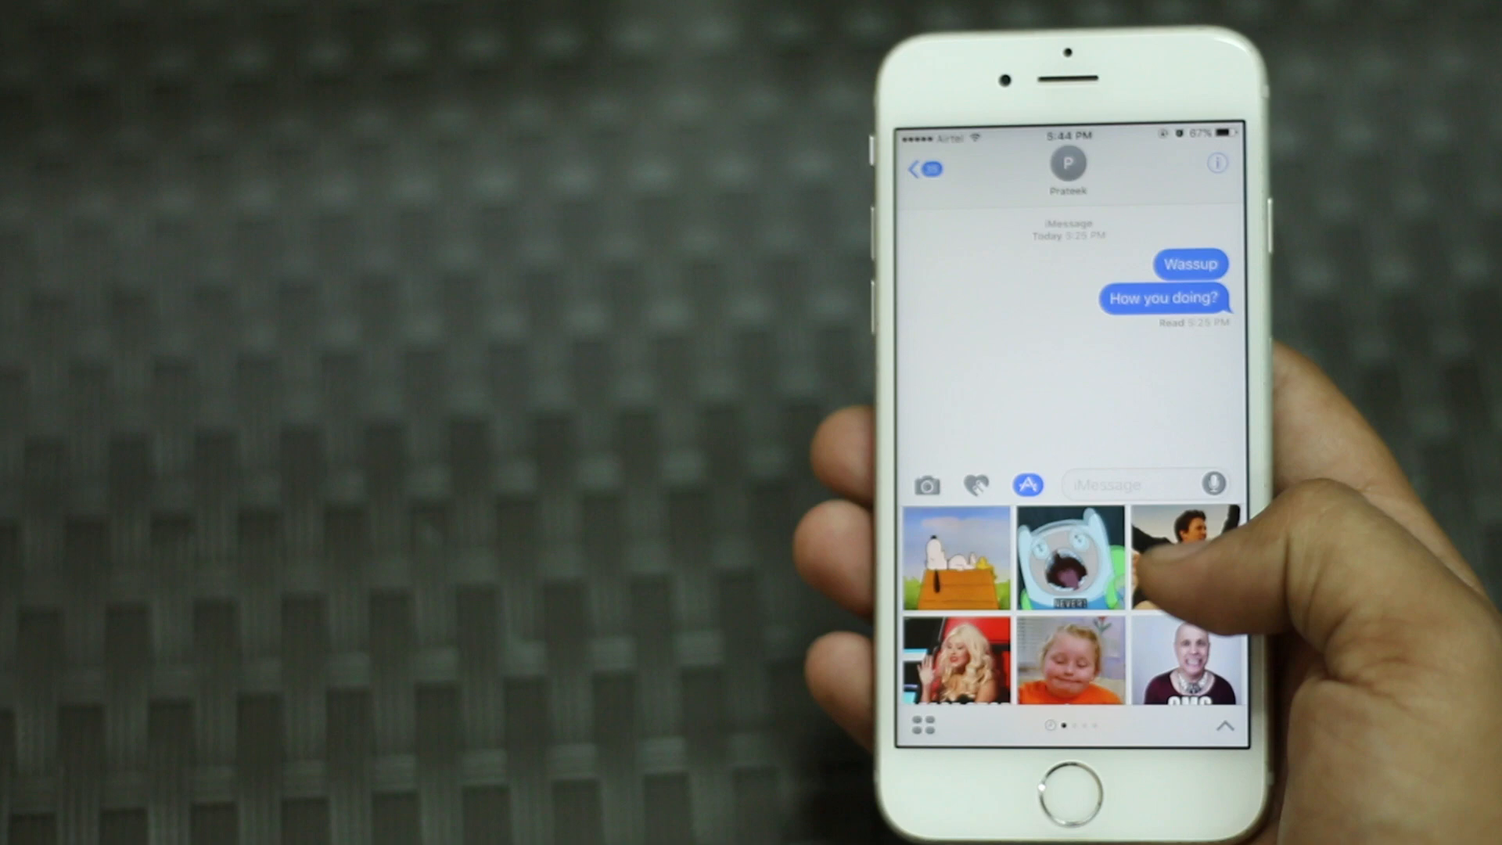
From the app drawer, search #images for 'Lol' GIFs.
scroll(left, 3)
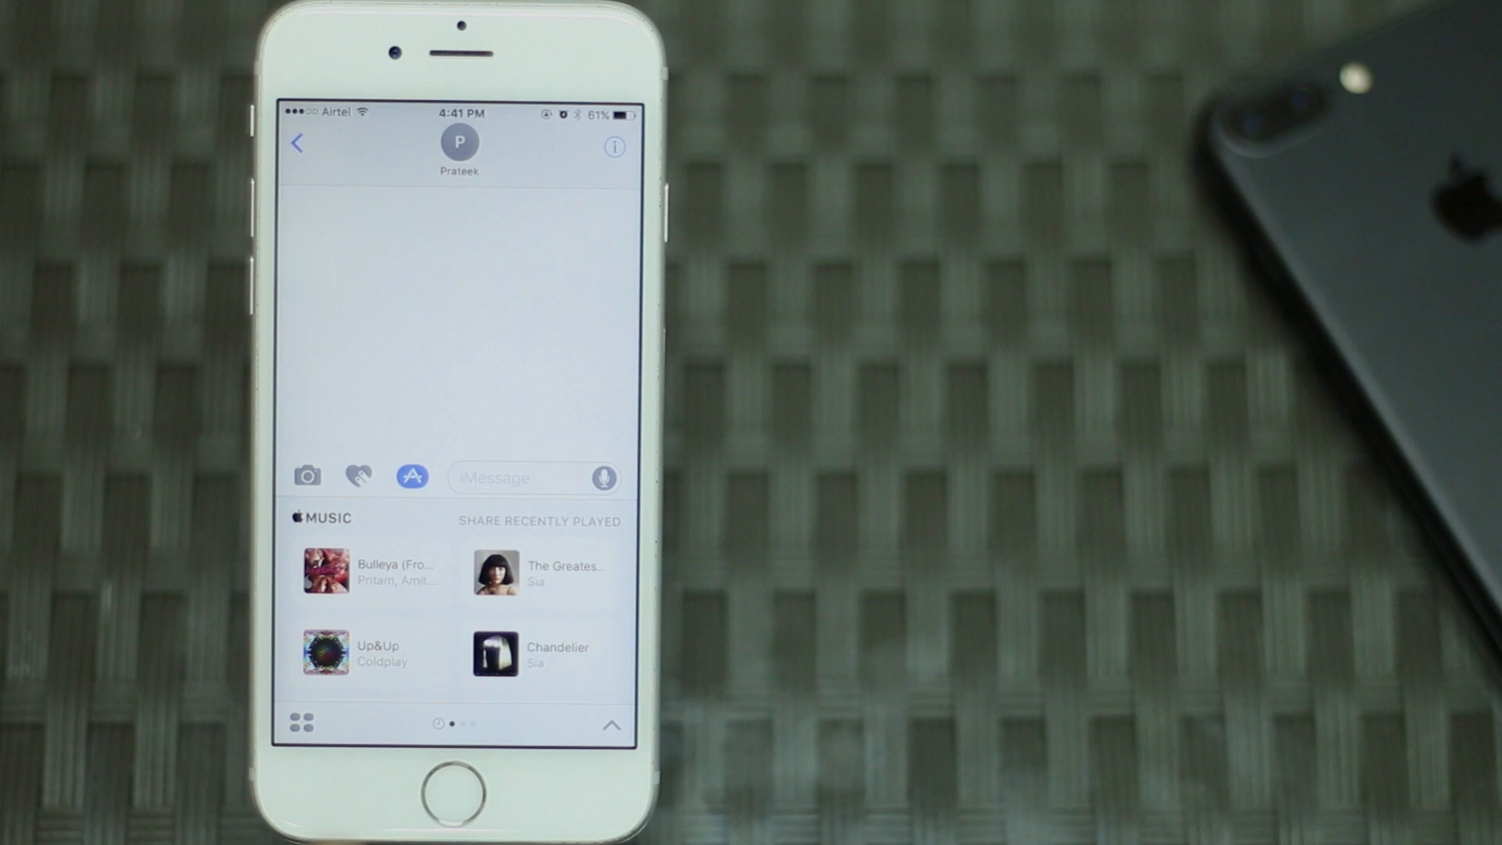
click(299, 723)
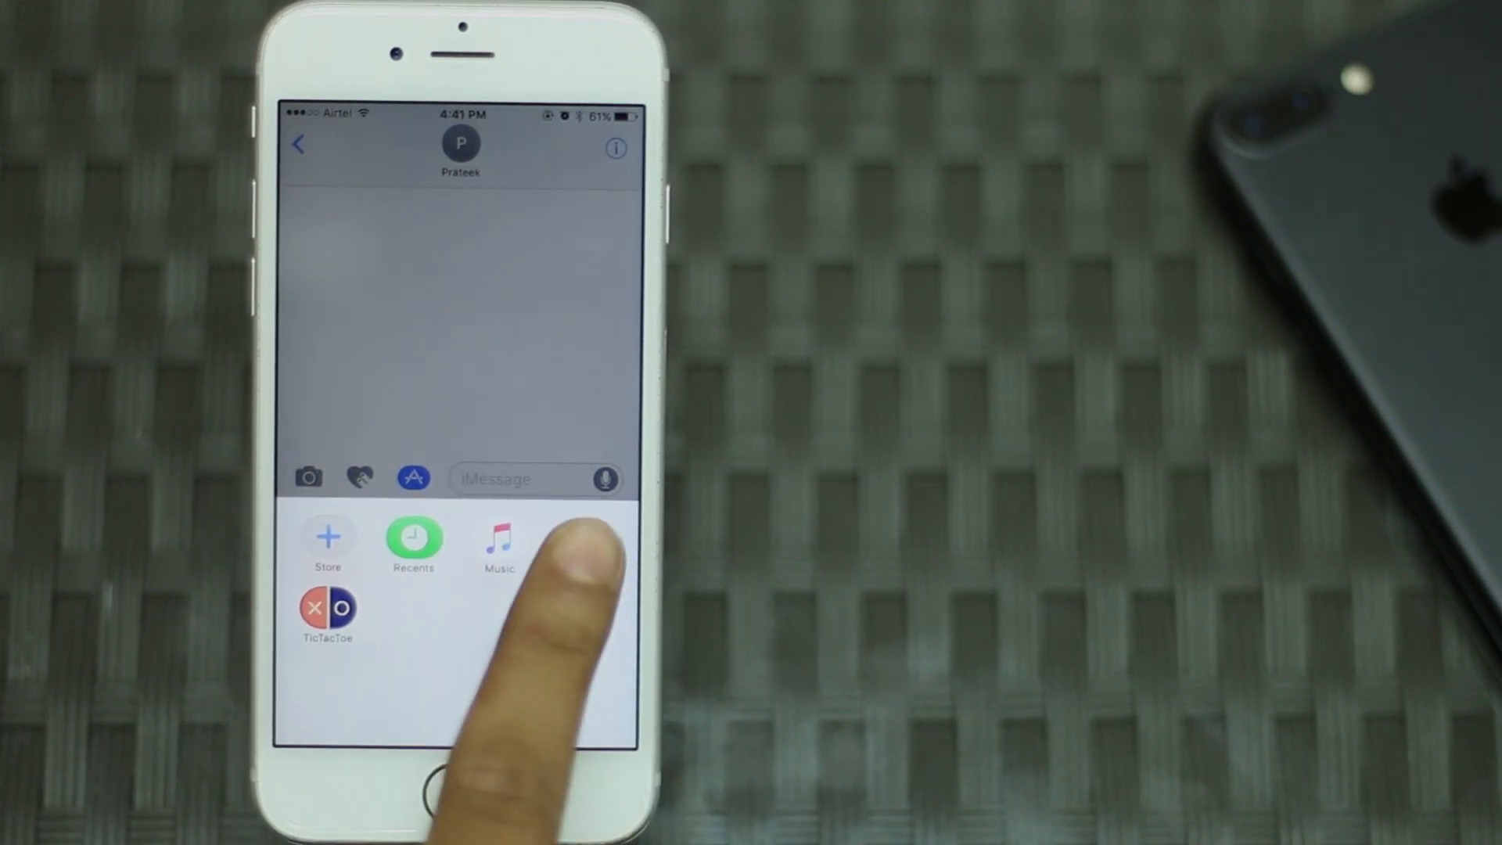
click(413, 477)
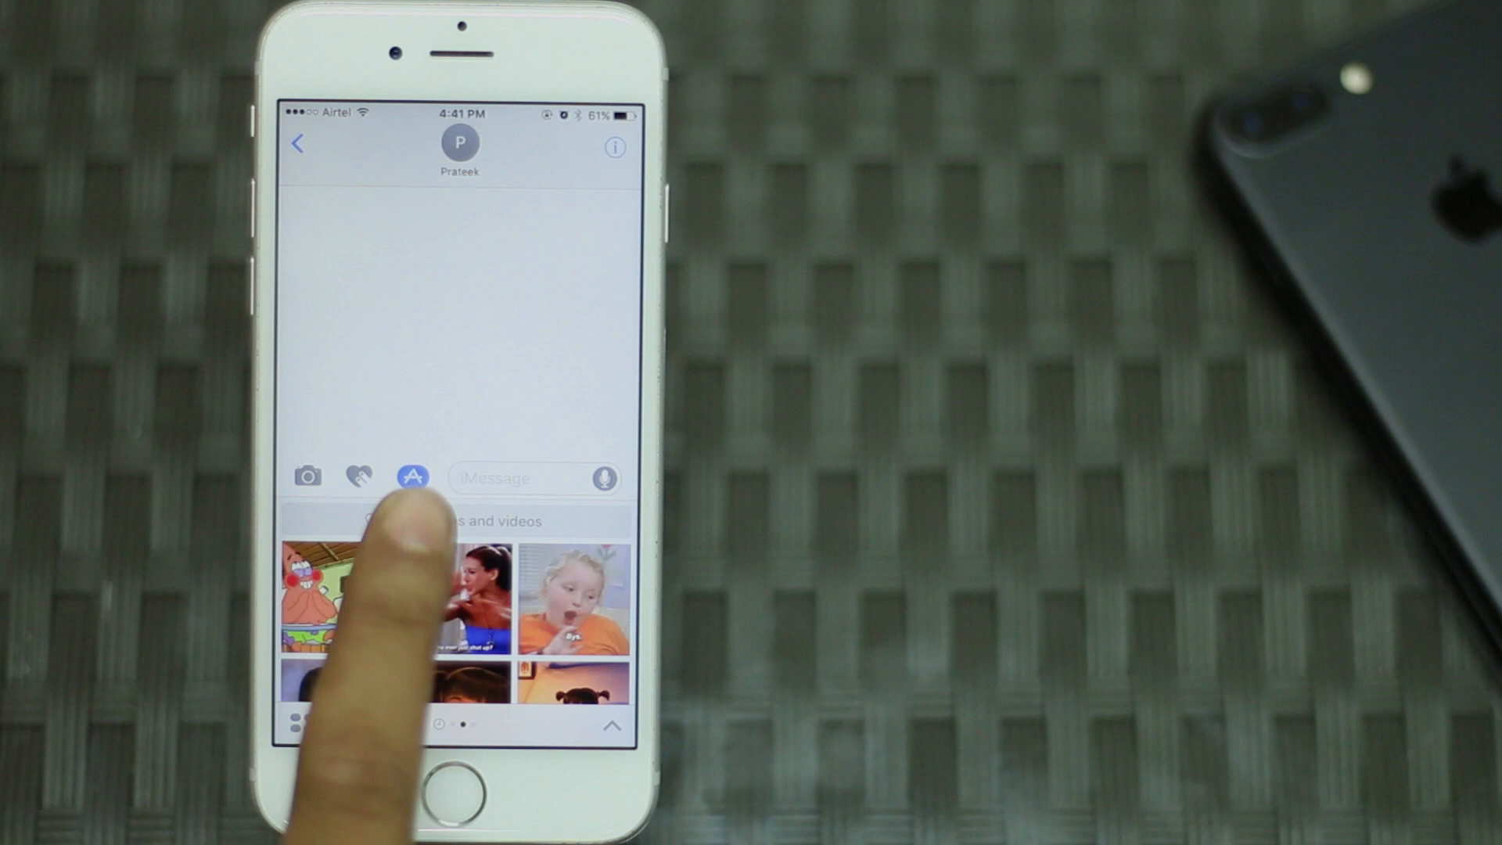
text(Lol)
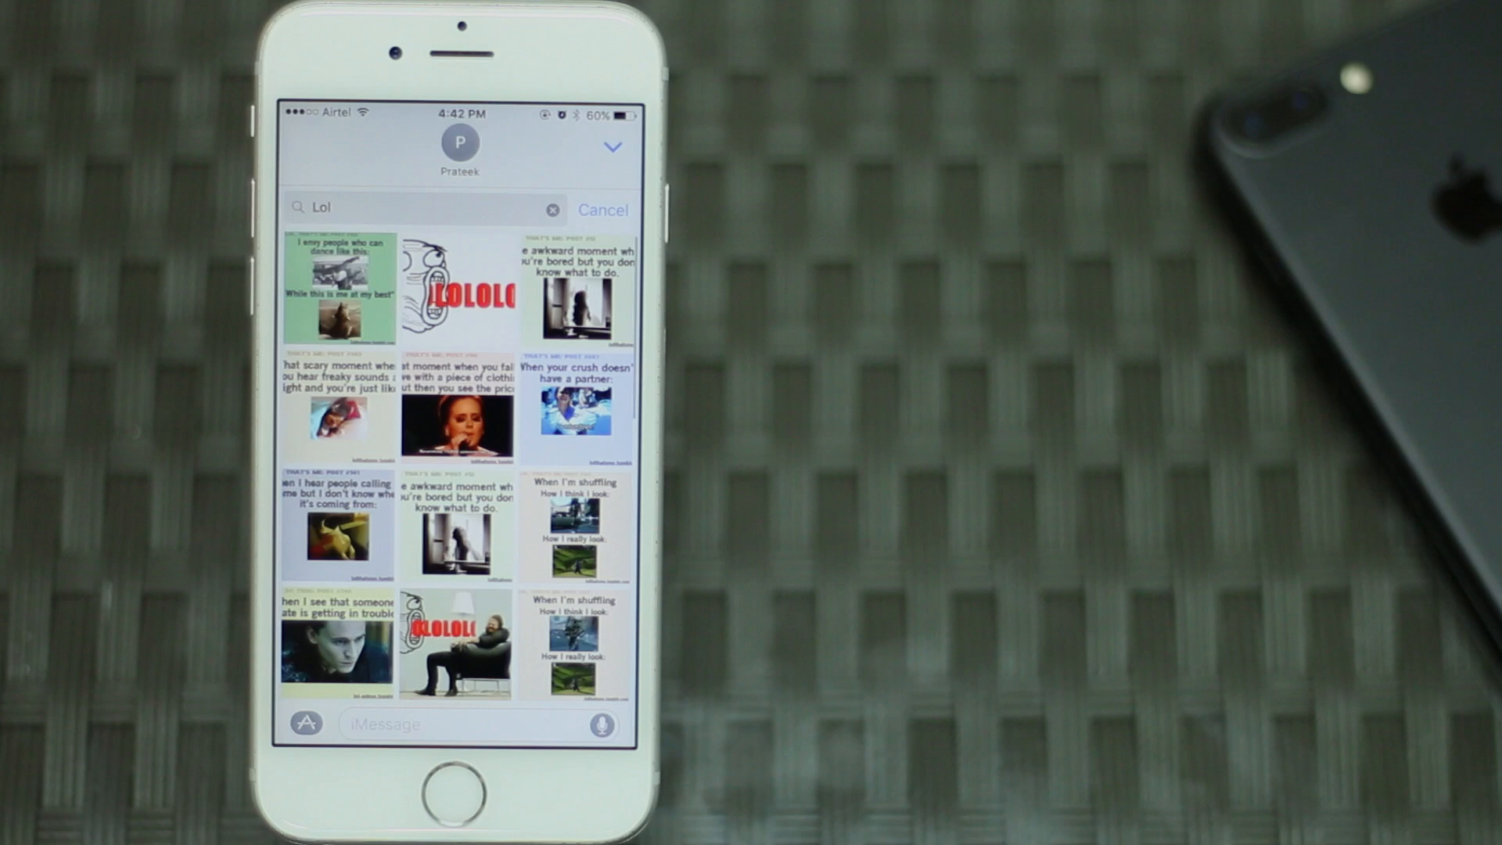
Pick the laughing rage-face GIF from the results and send it to Prateek.
click(459, 288)
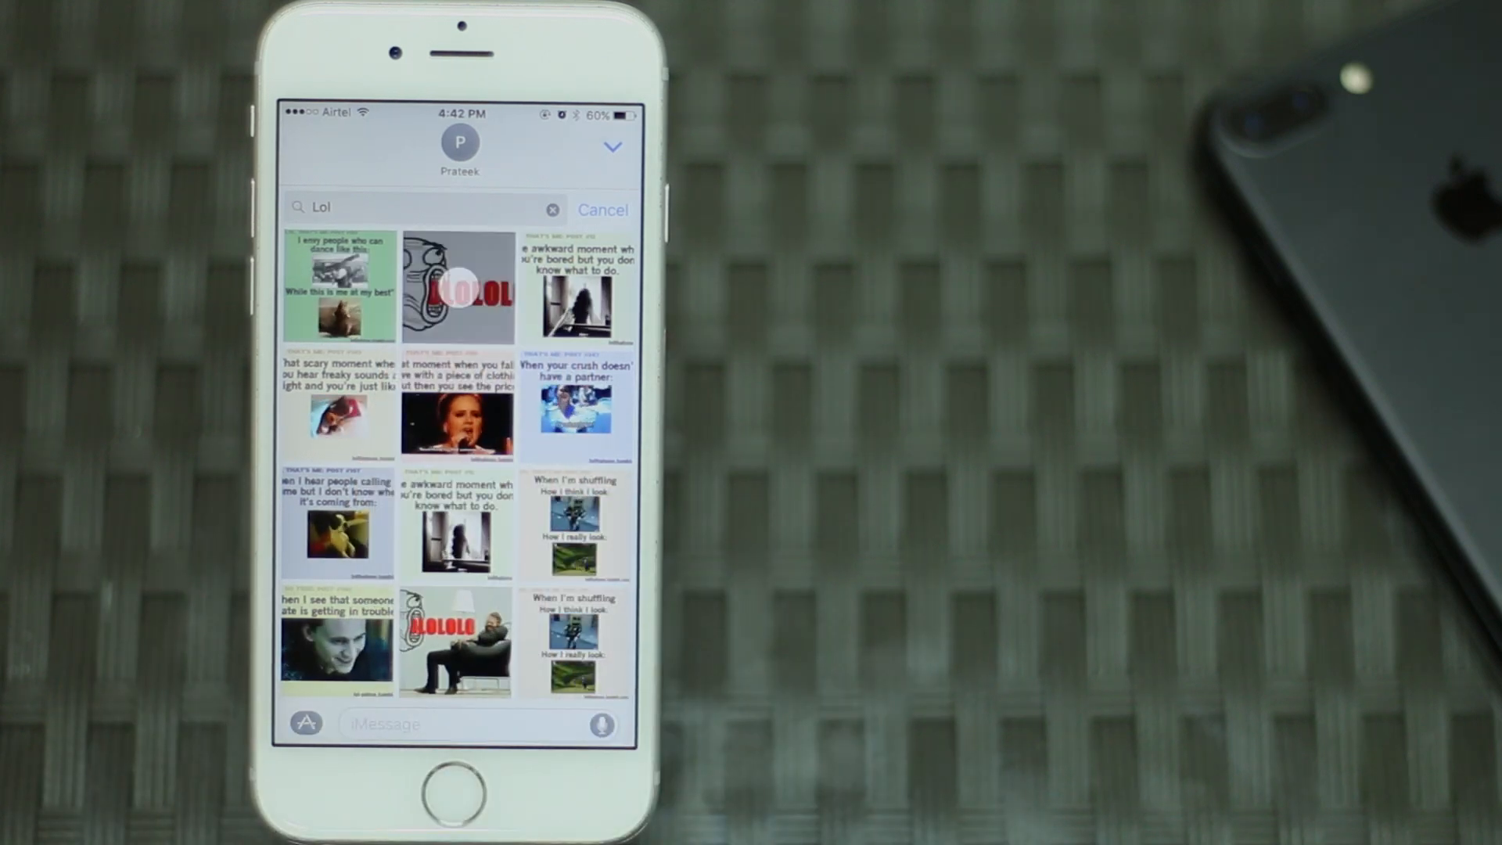
click(459, 289)
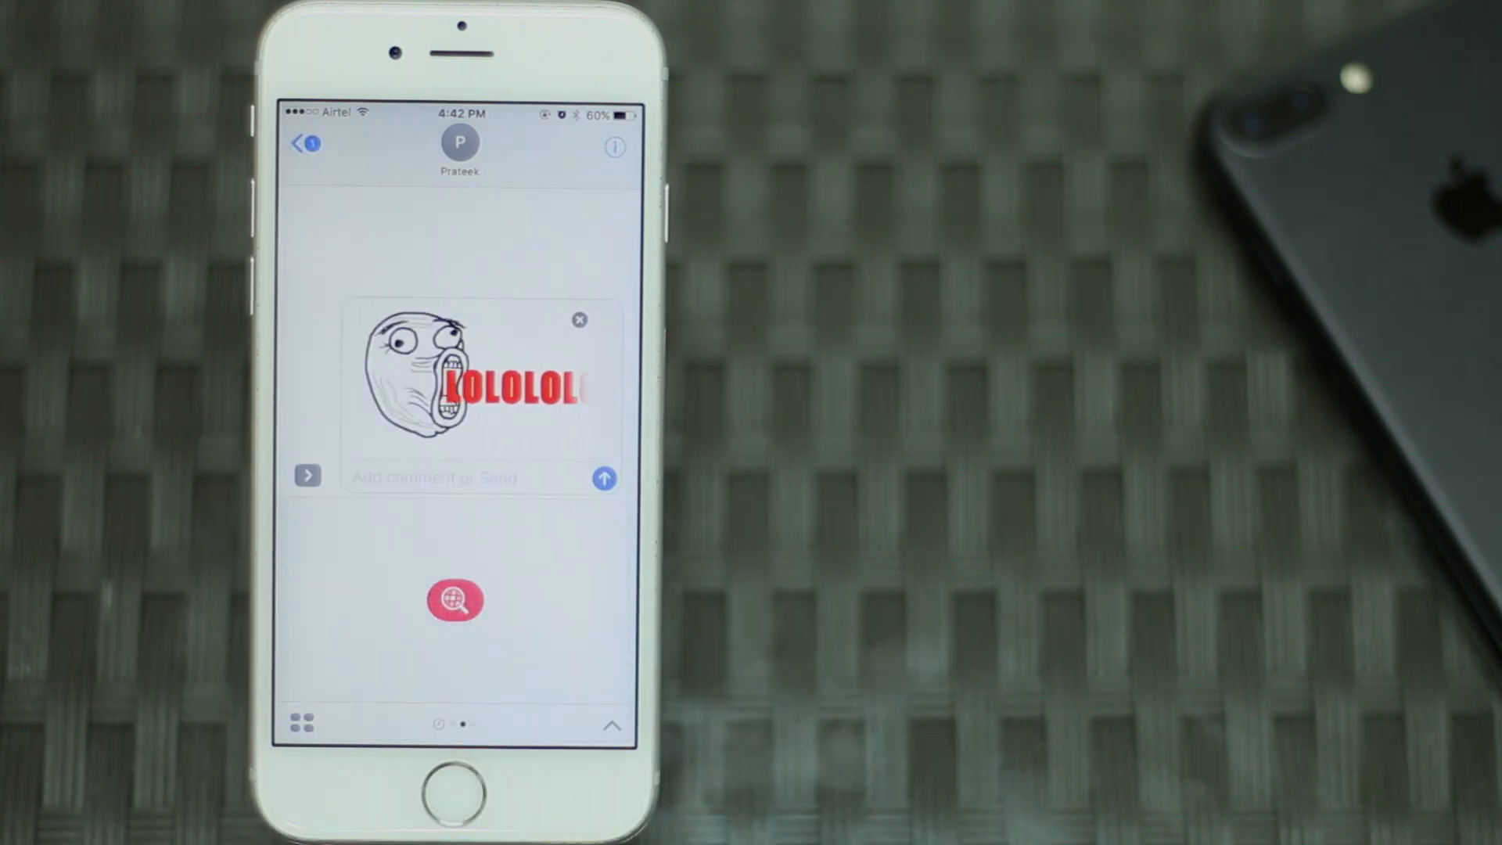
click(604, 477)
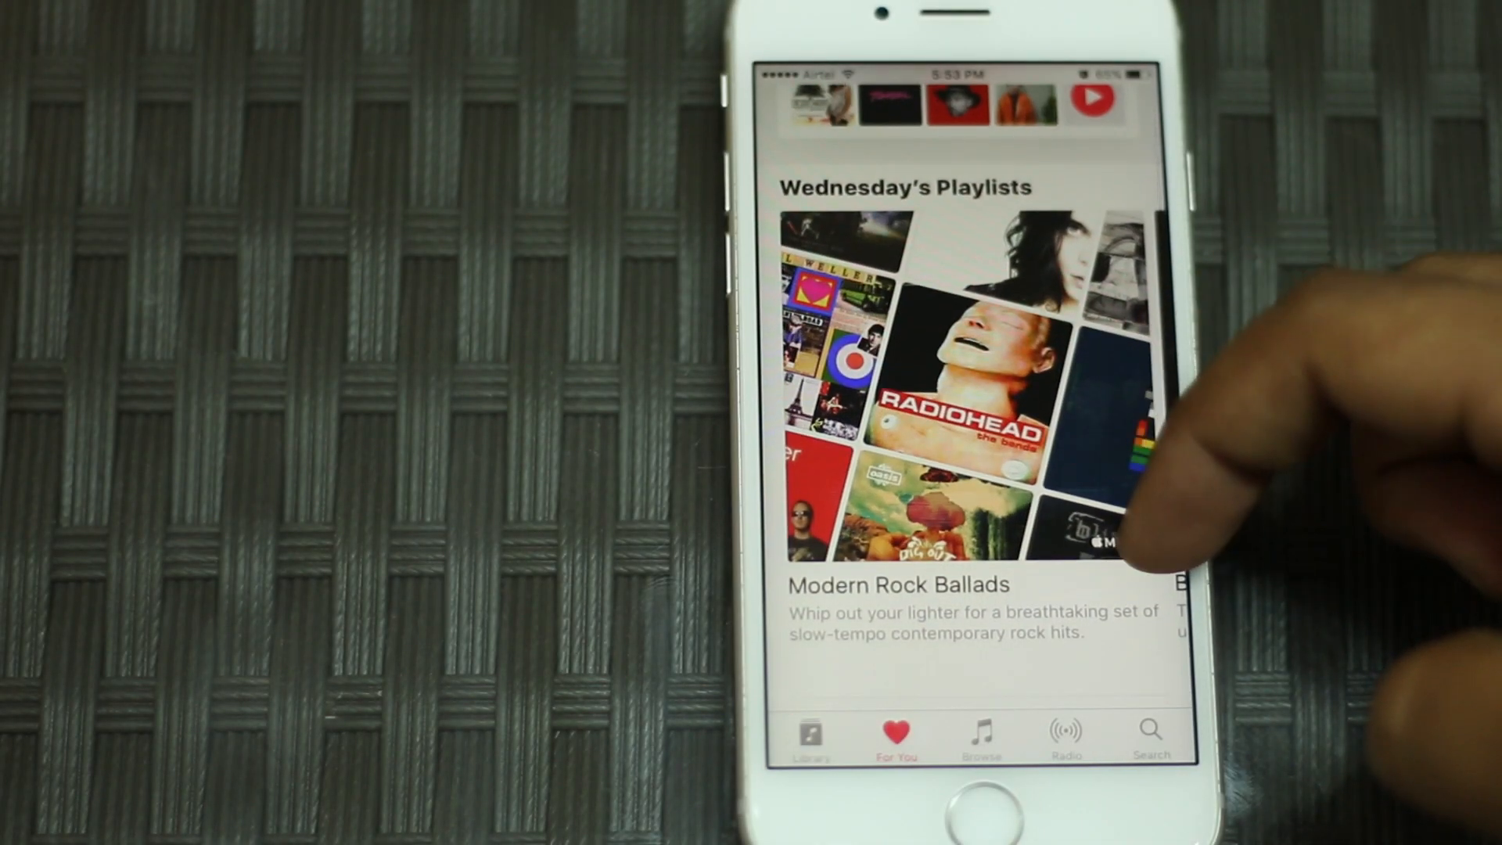
scroll(up, 3)
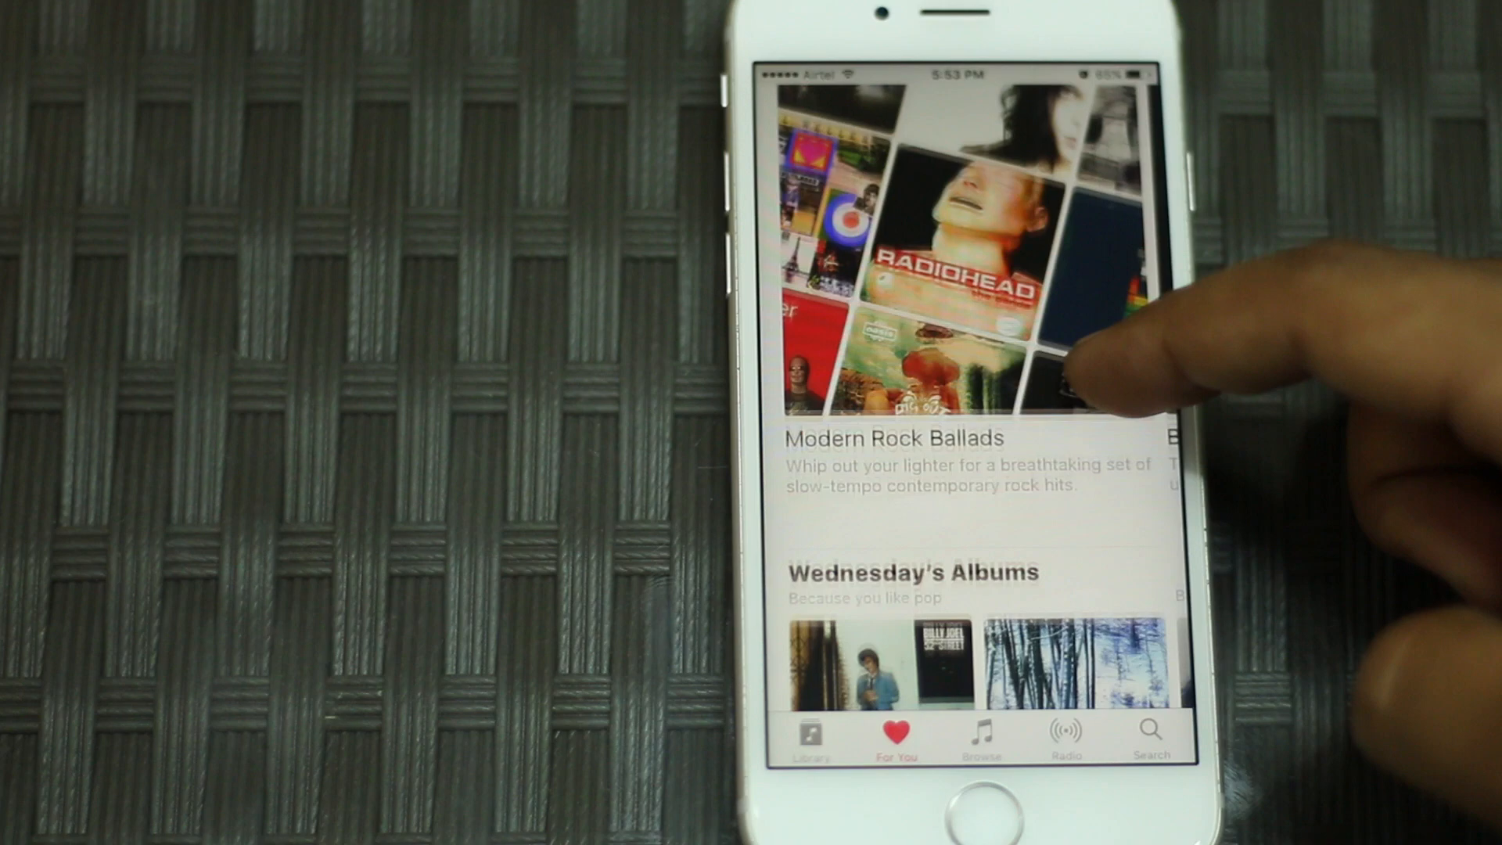
scroll(up, 3)
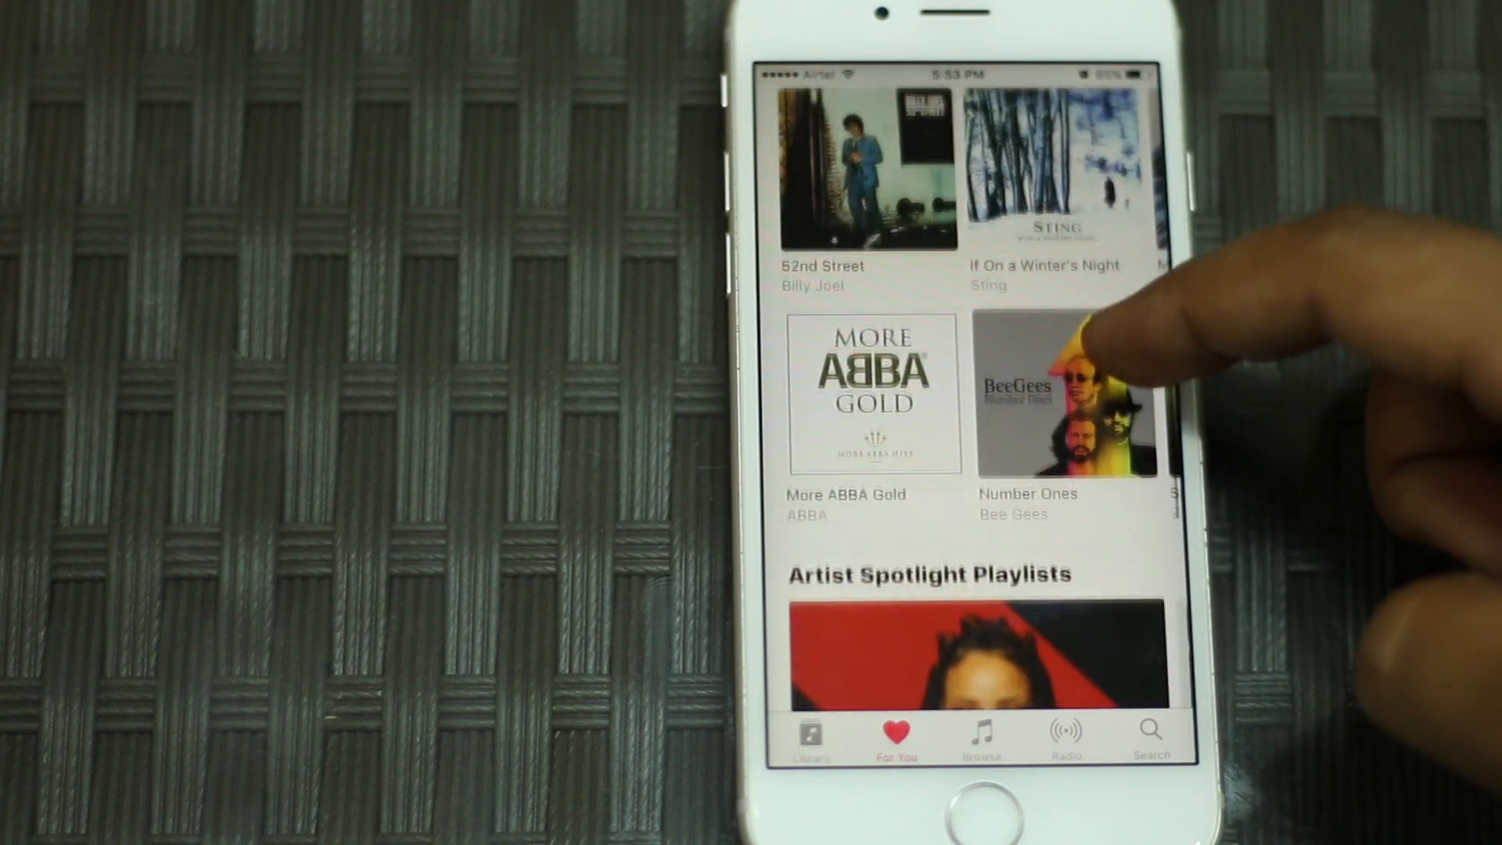
scroll(down, 3)
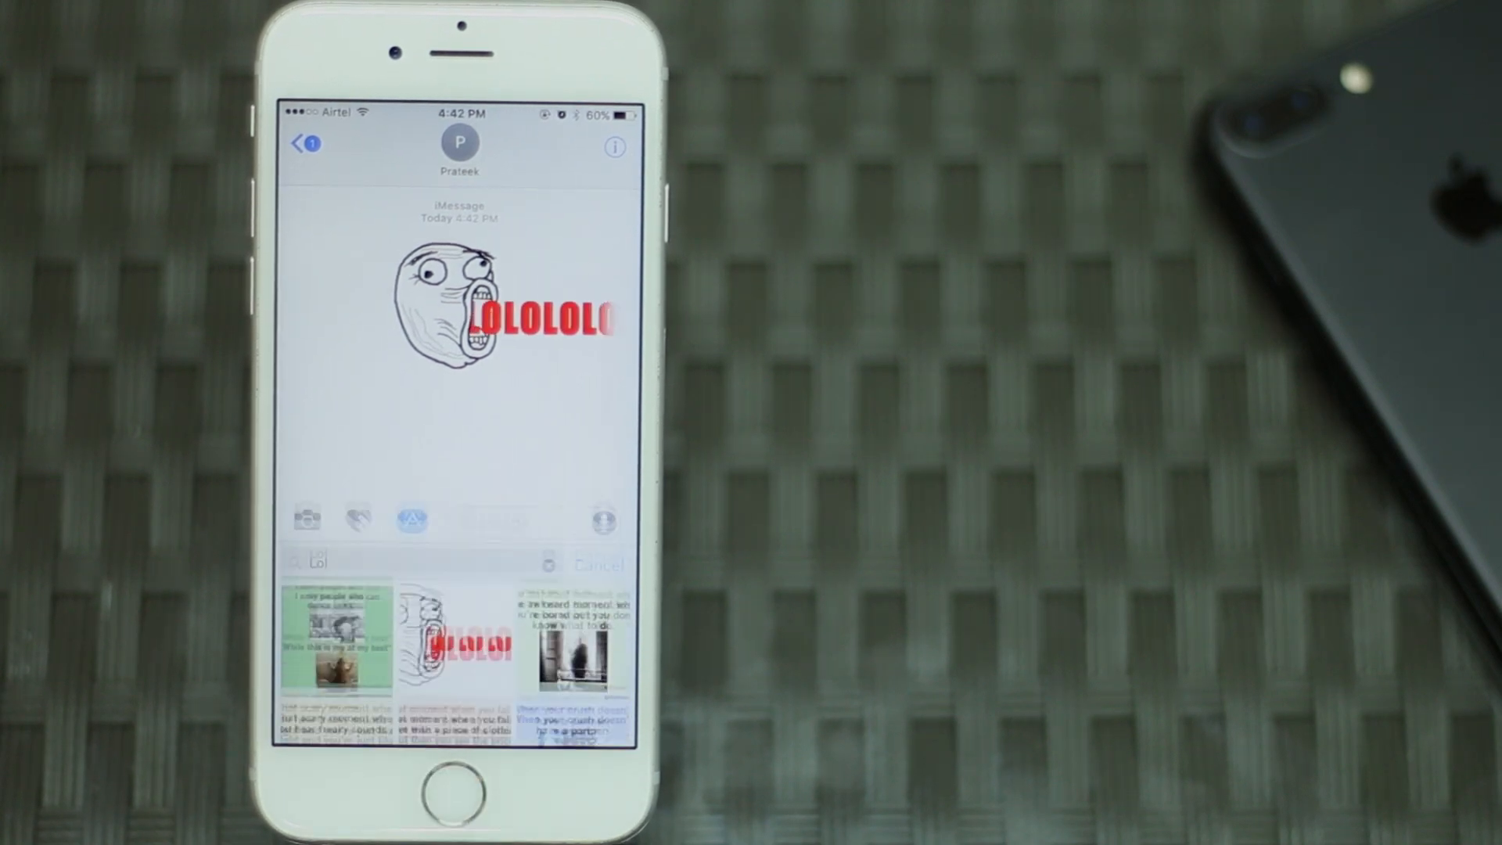
Dismiss the #images search panel, leaving the sent rage-face GIF in the chat.
click(411, 518)
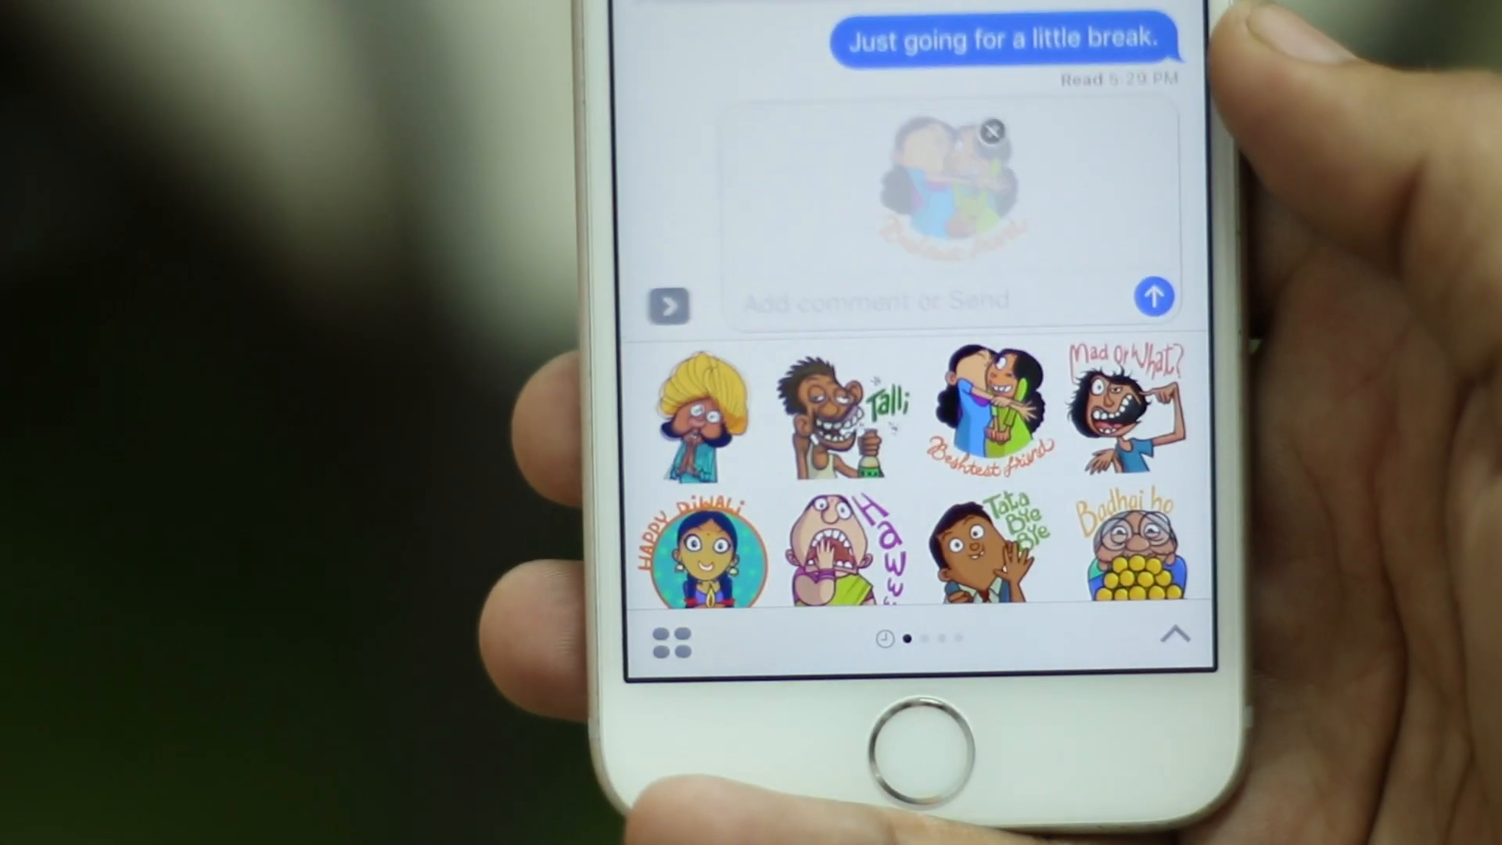
Send Sia's 'The Greatest' from Share Recently Played, then return to the app drawer.
click(1152, 298)
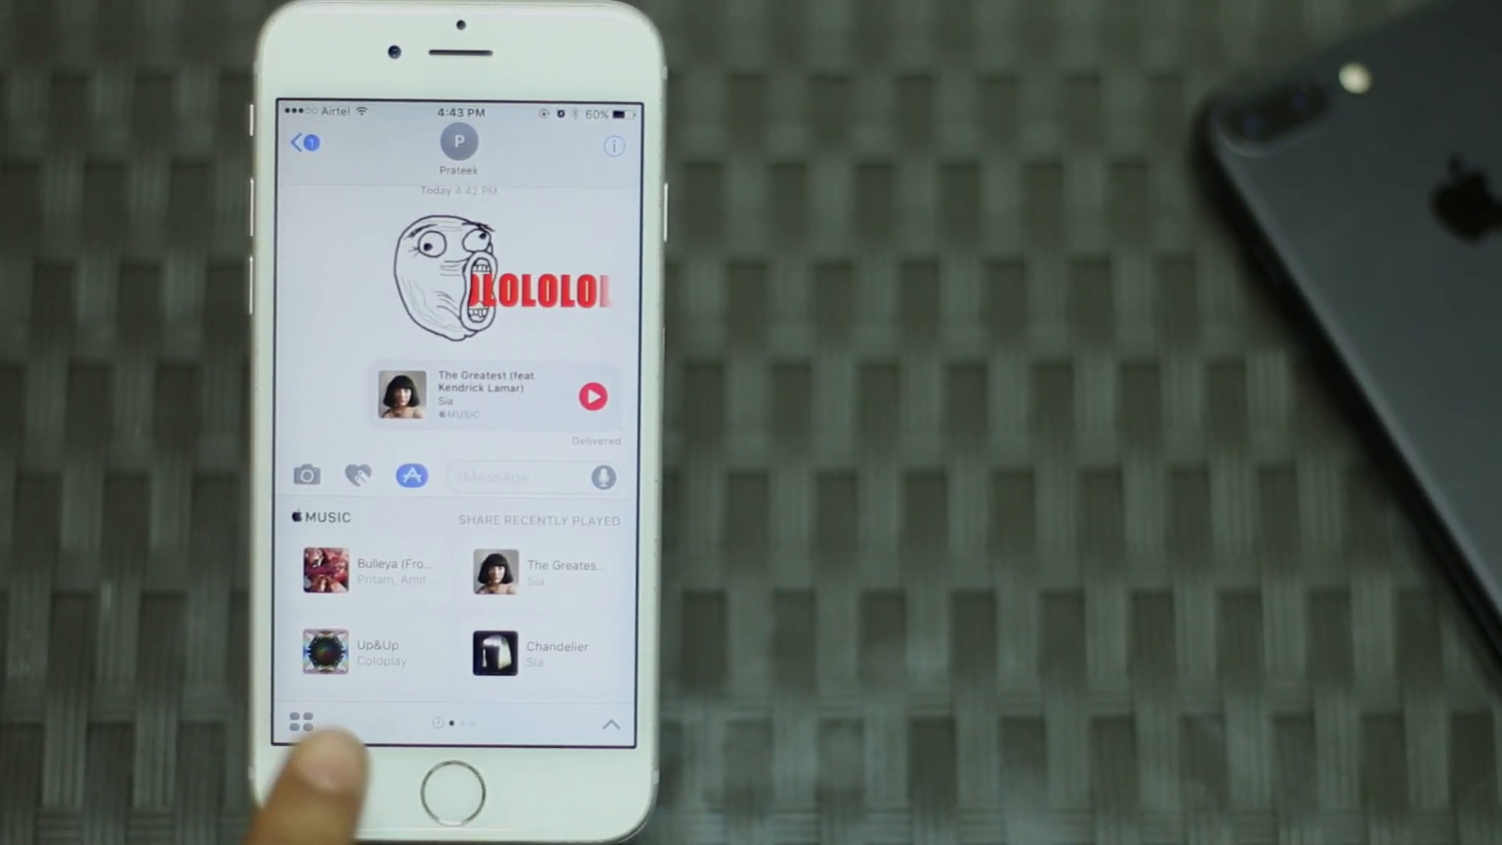
click(300, 725)
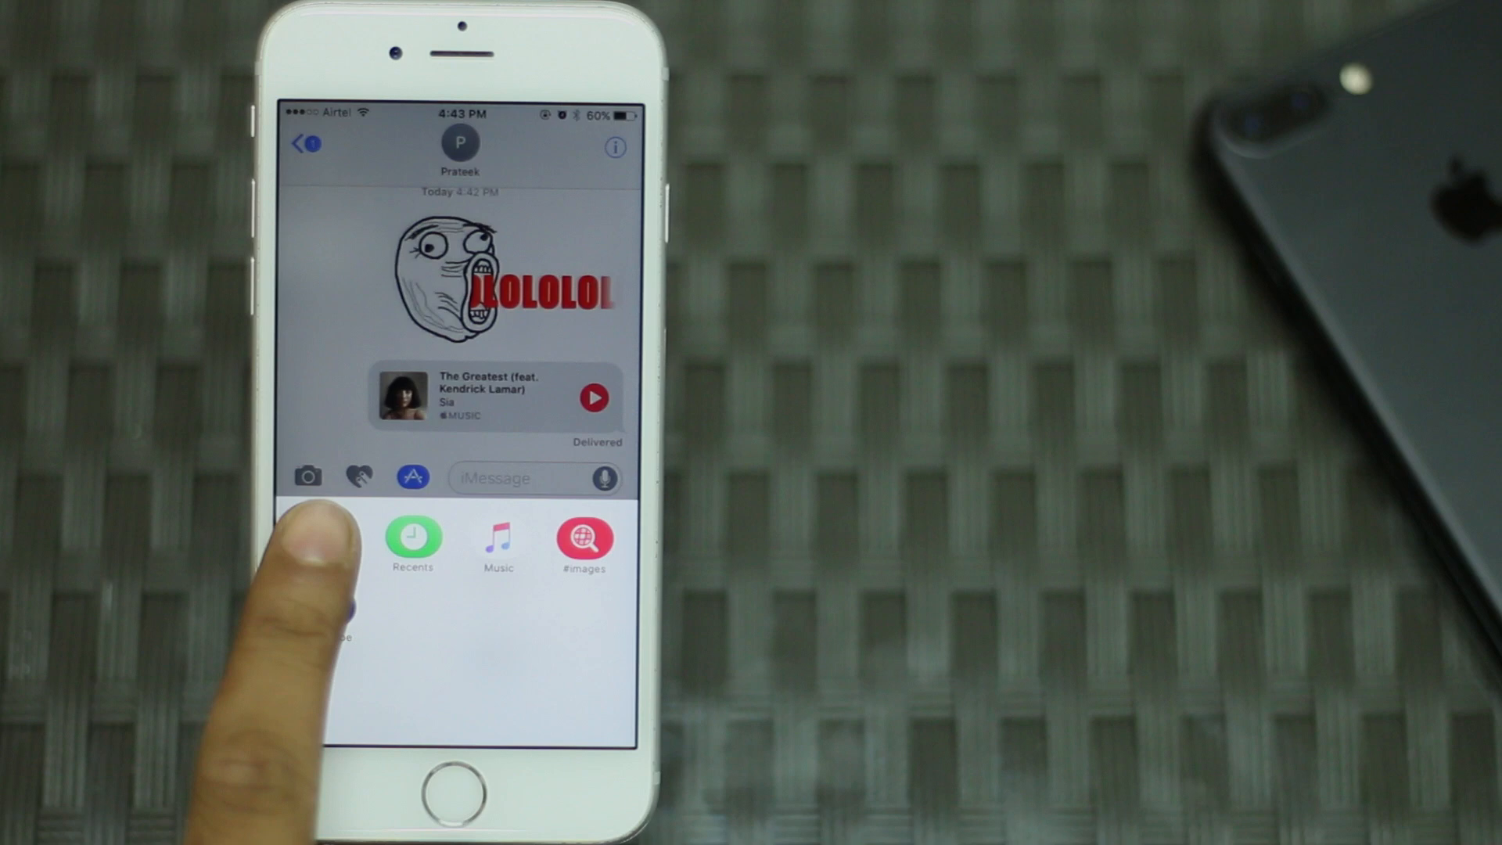
click(411, 476)
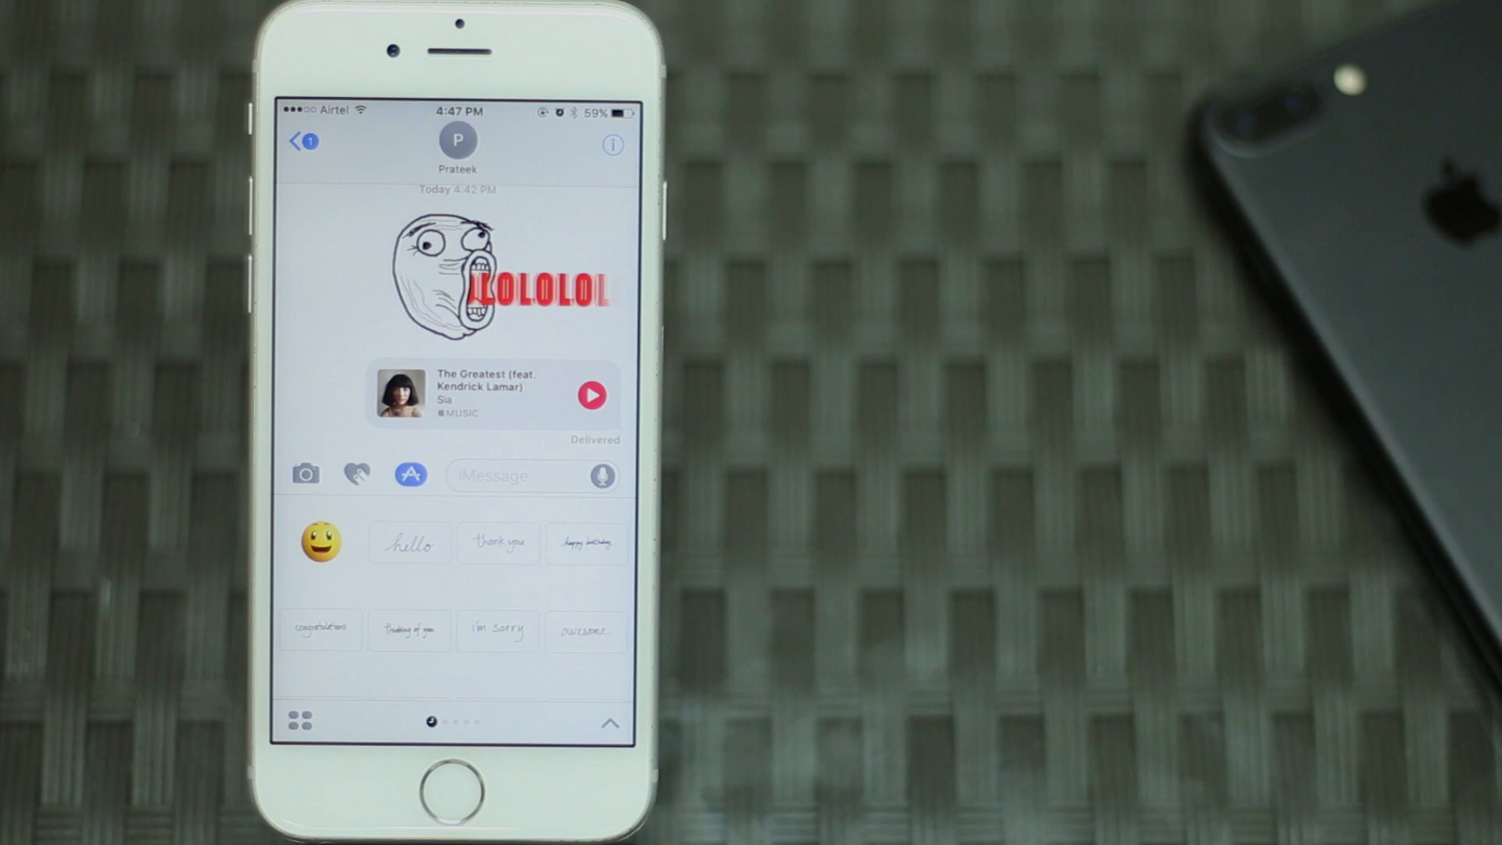
Stage the turban-wearing character sticker from the Chumbak sticker app in Prateek's chat.
click(297, 721)
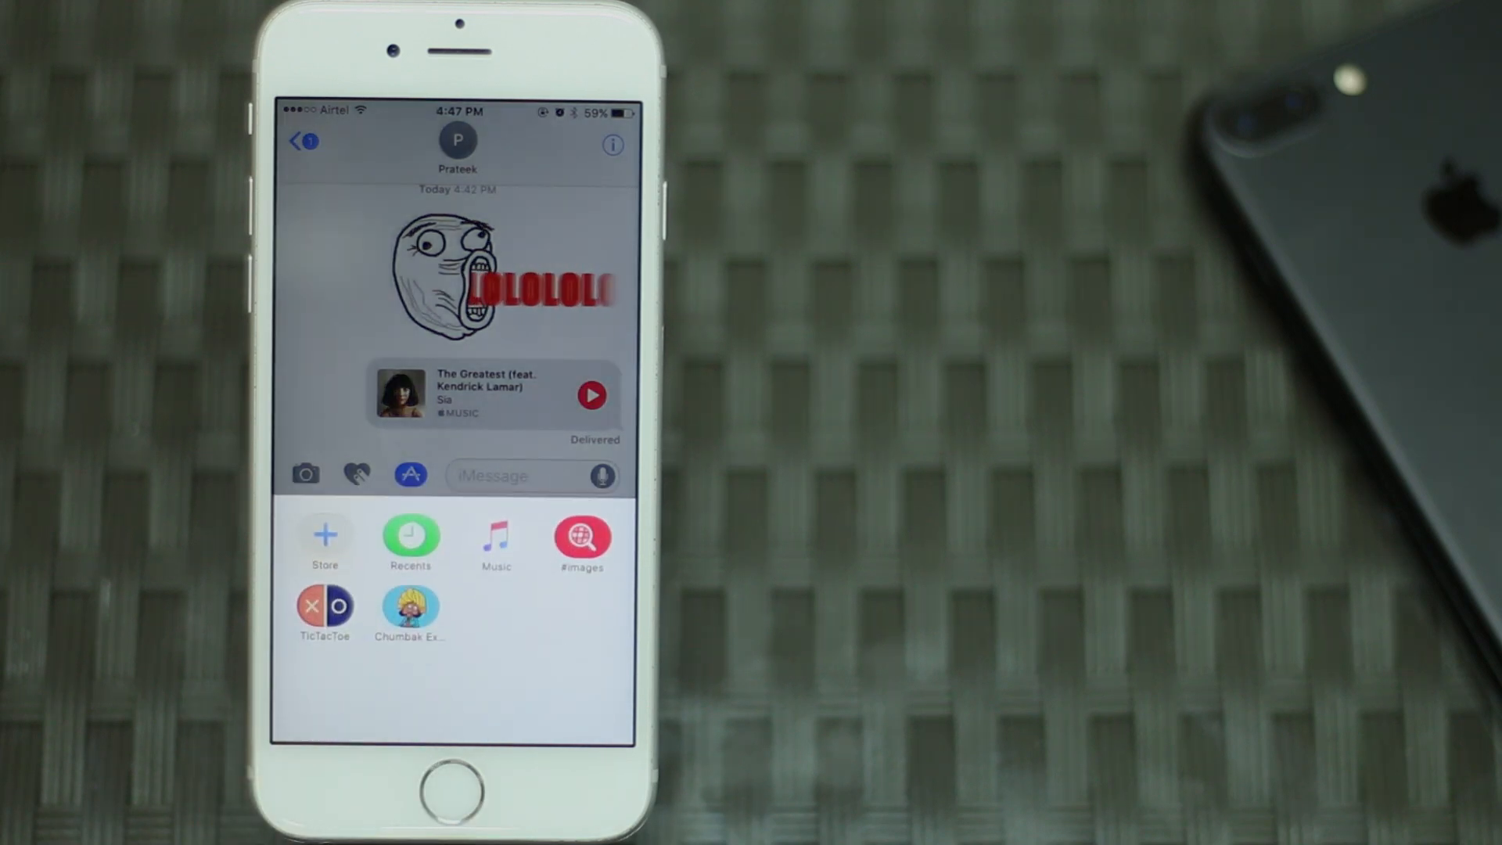
click(410, 613)
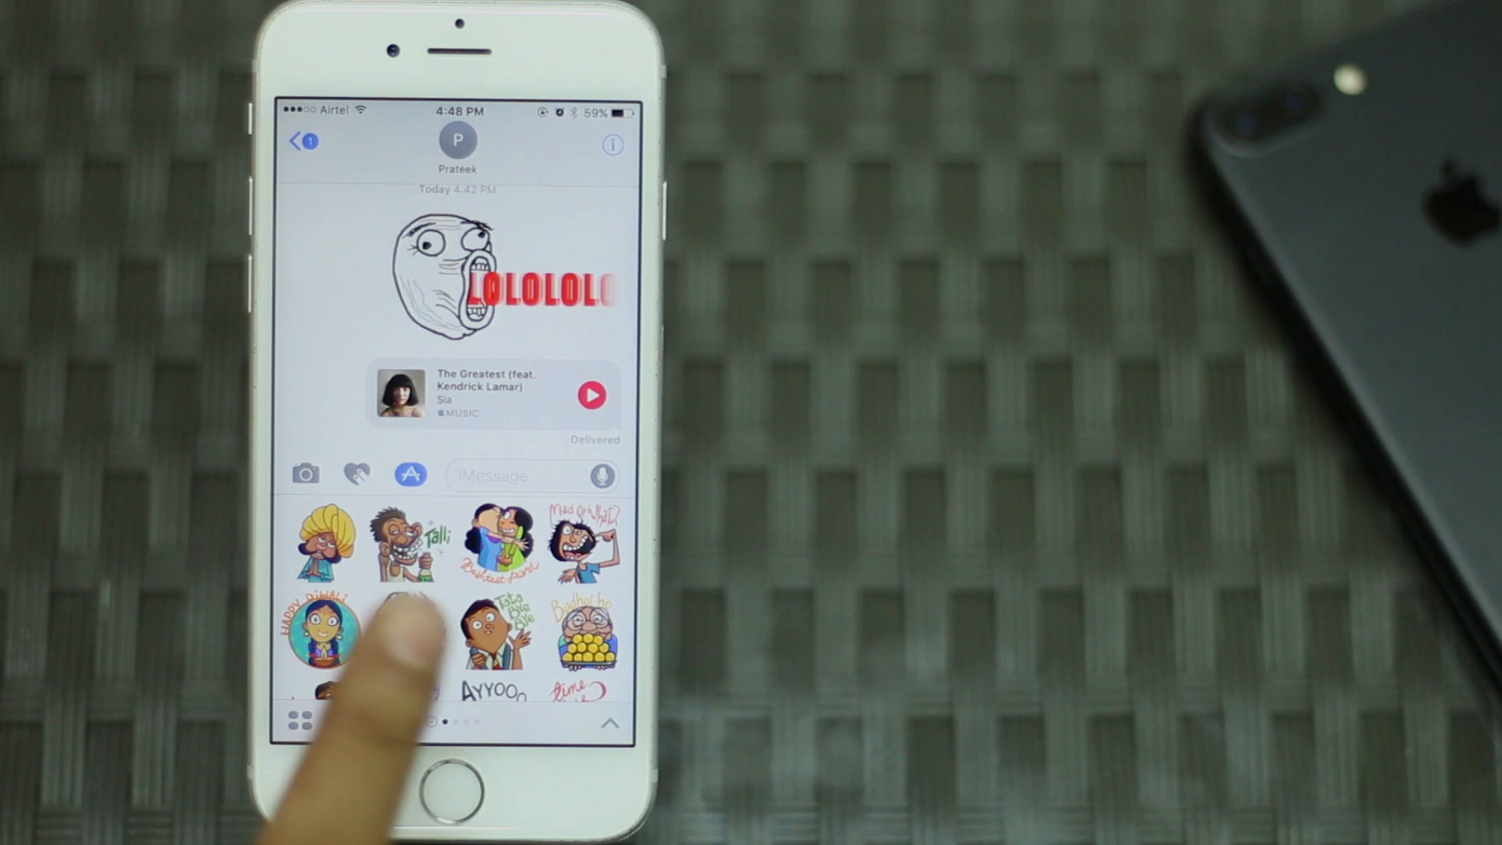
click(326, 539)
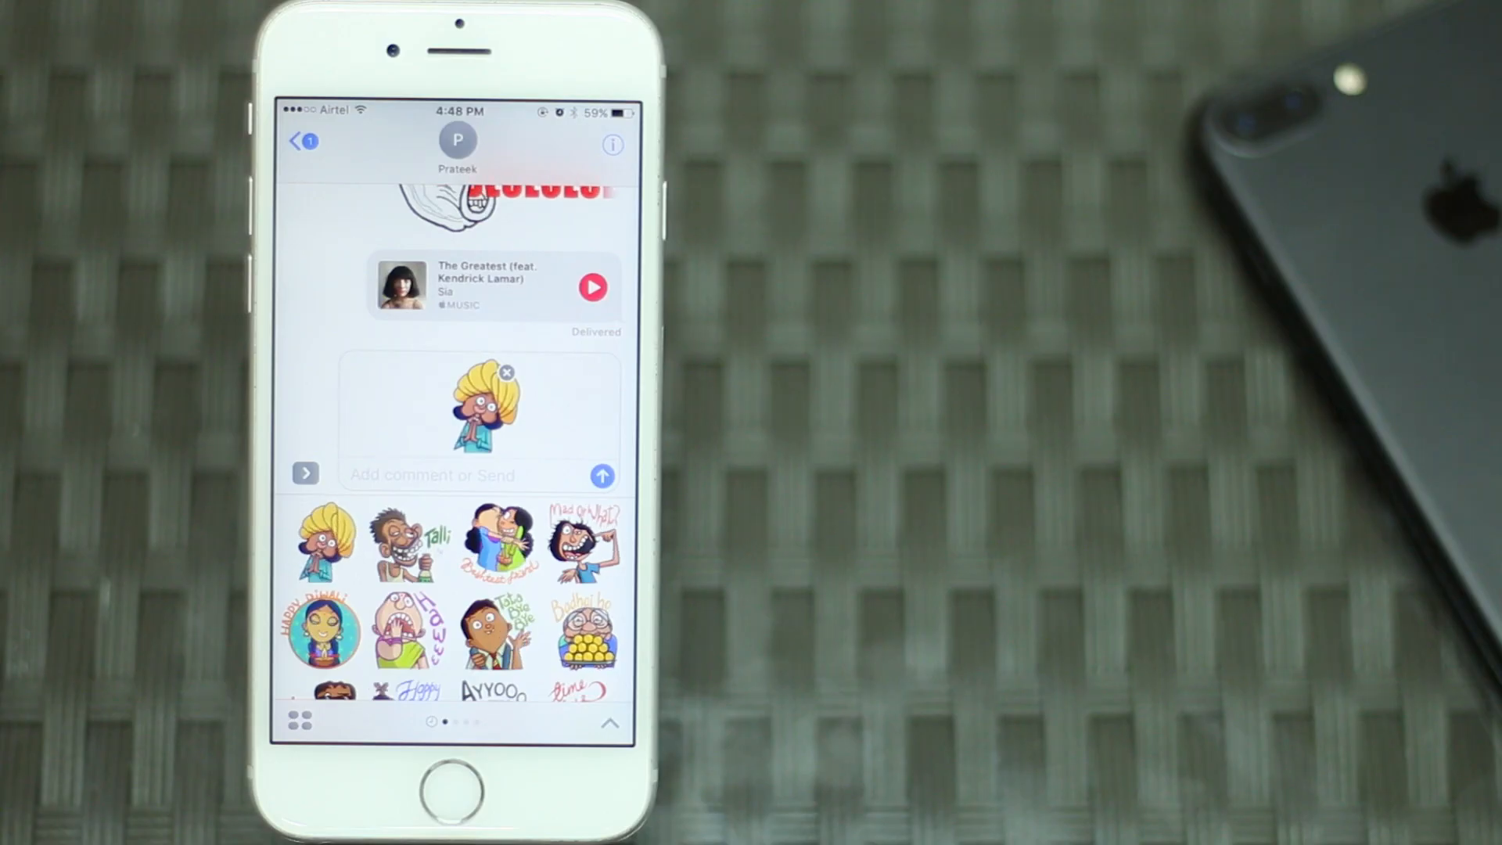
click(602, 475)
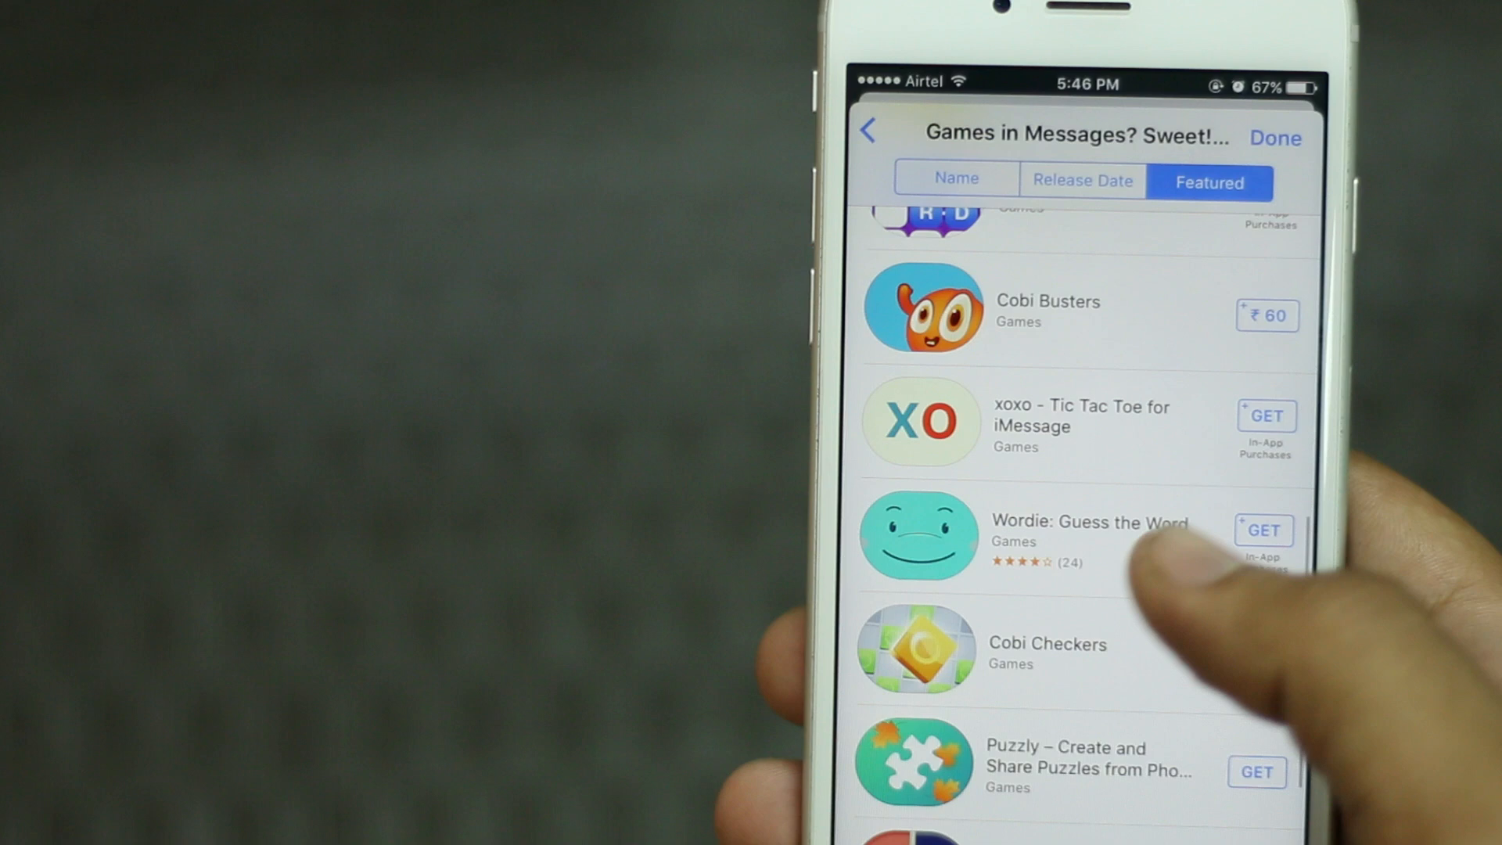
Get the MsgMe TicTacToe game from Games in Messages and return to the conversation.
click(1264, 531)
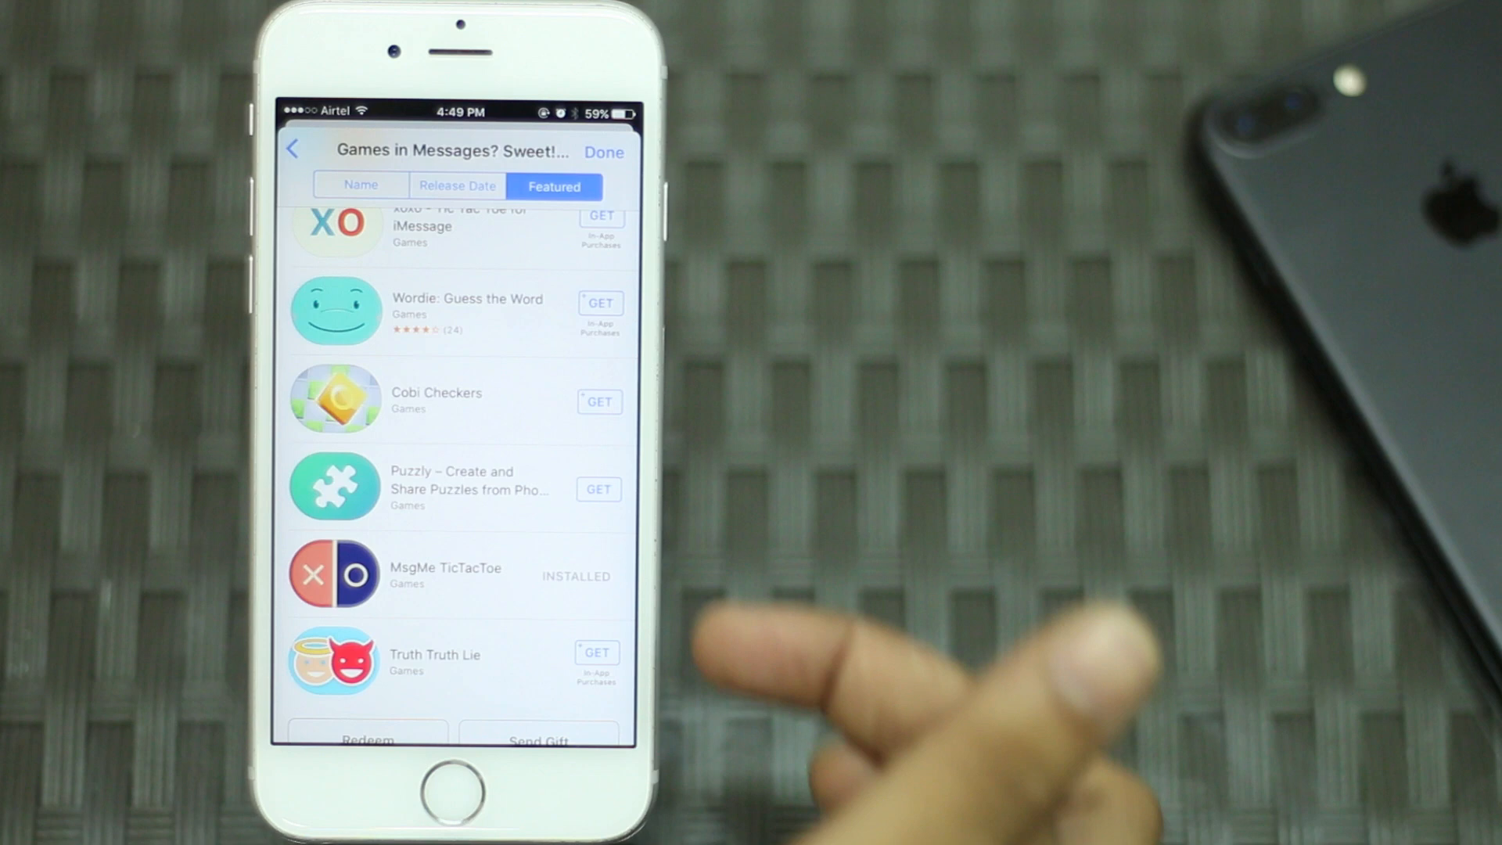
click(604, 151)
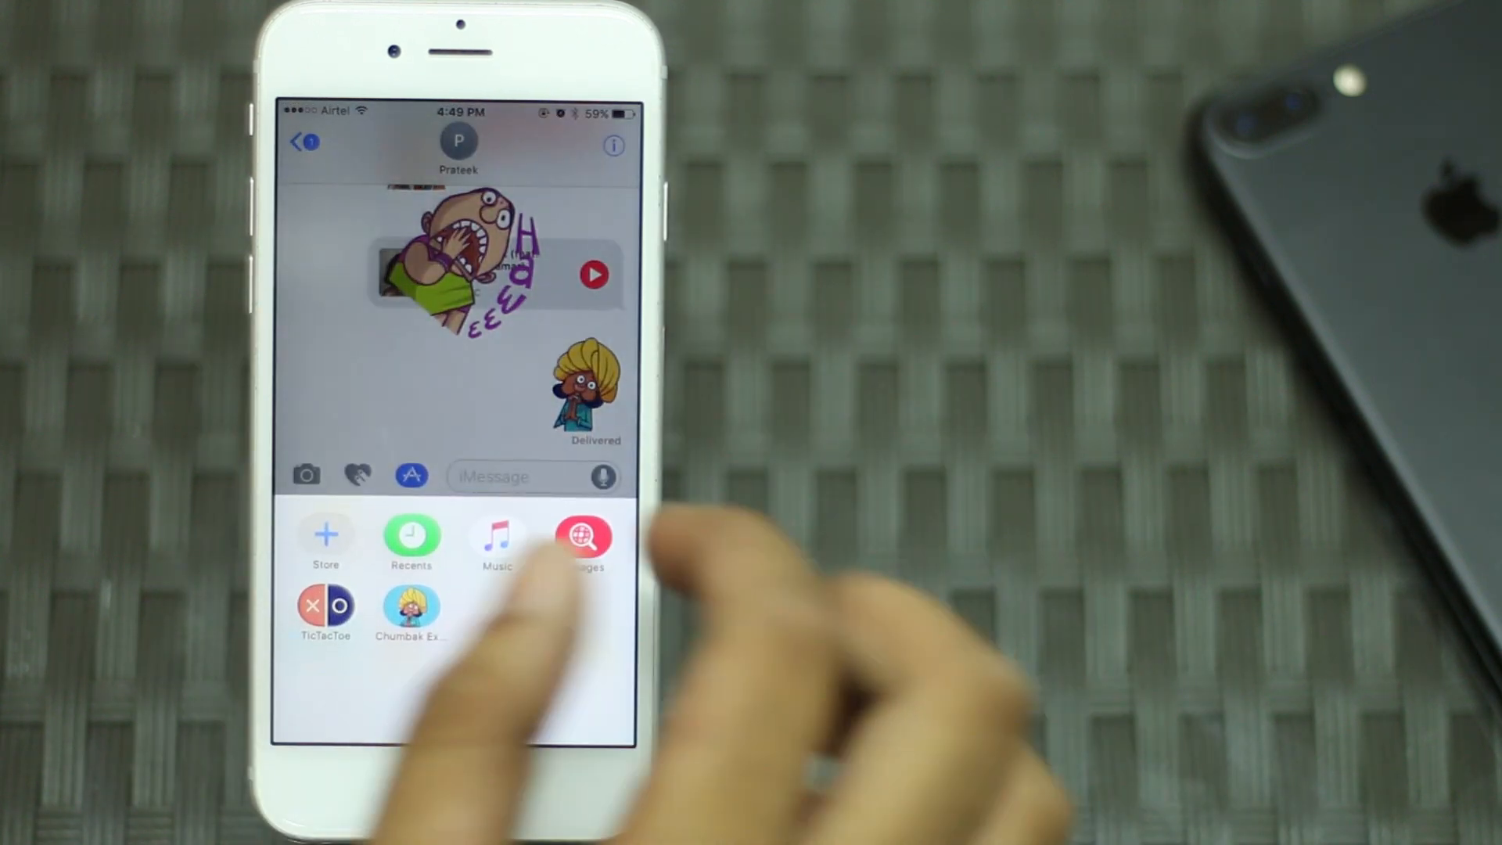
Launch the TicTacToe app from the drawer and start a new game at its PLAY screen.
click(506, 476)
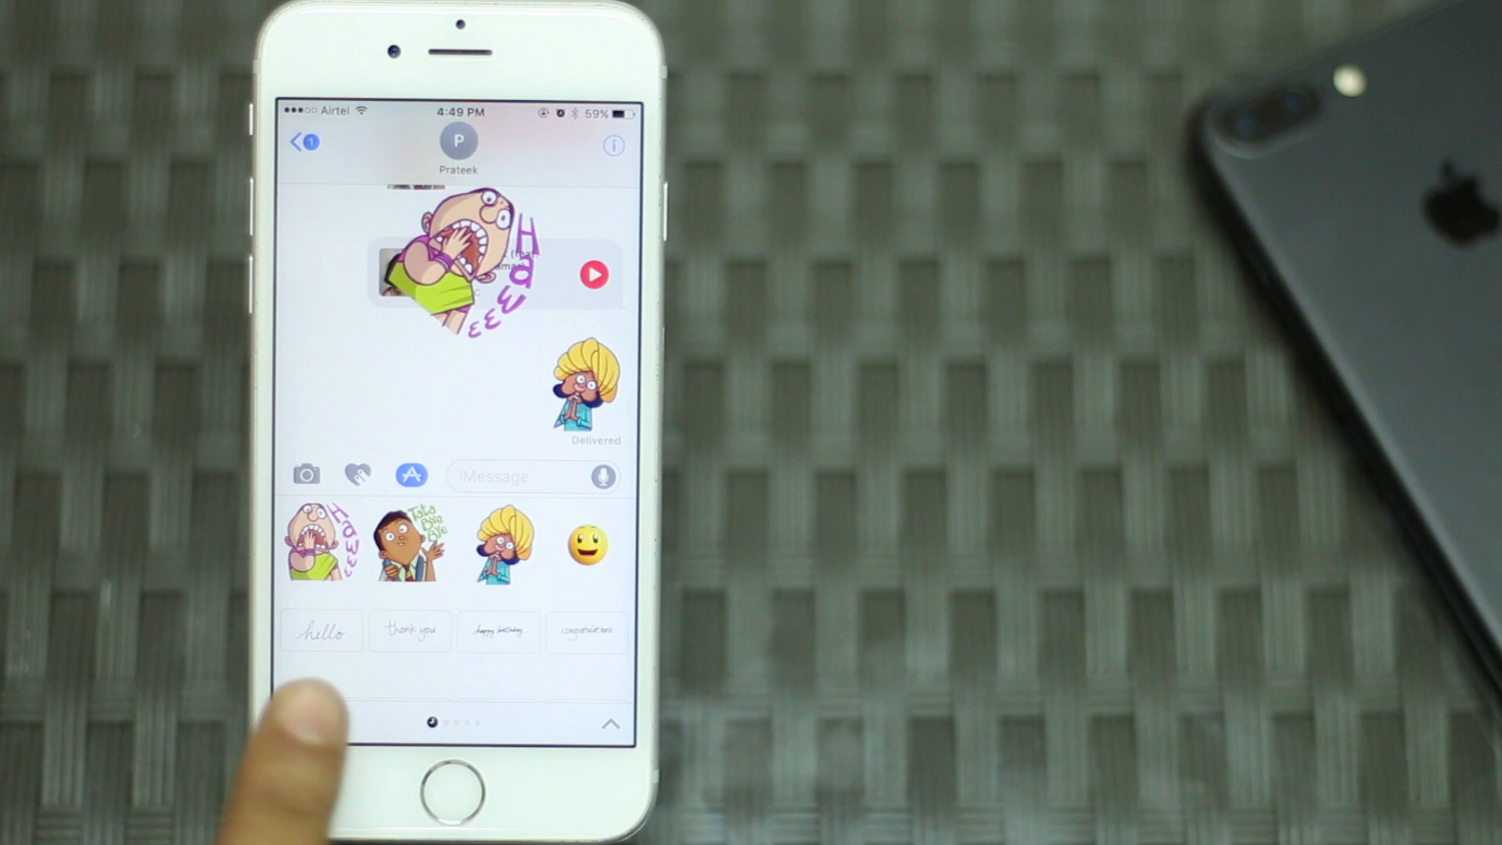
click(411, 476)
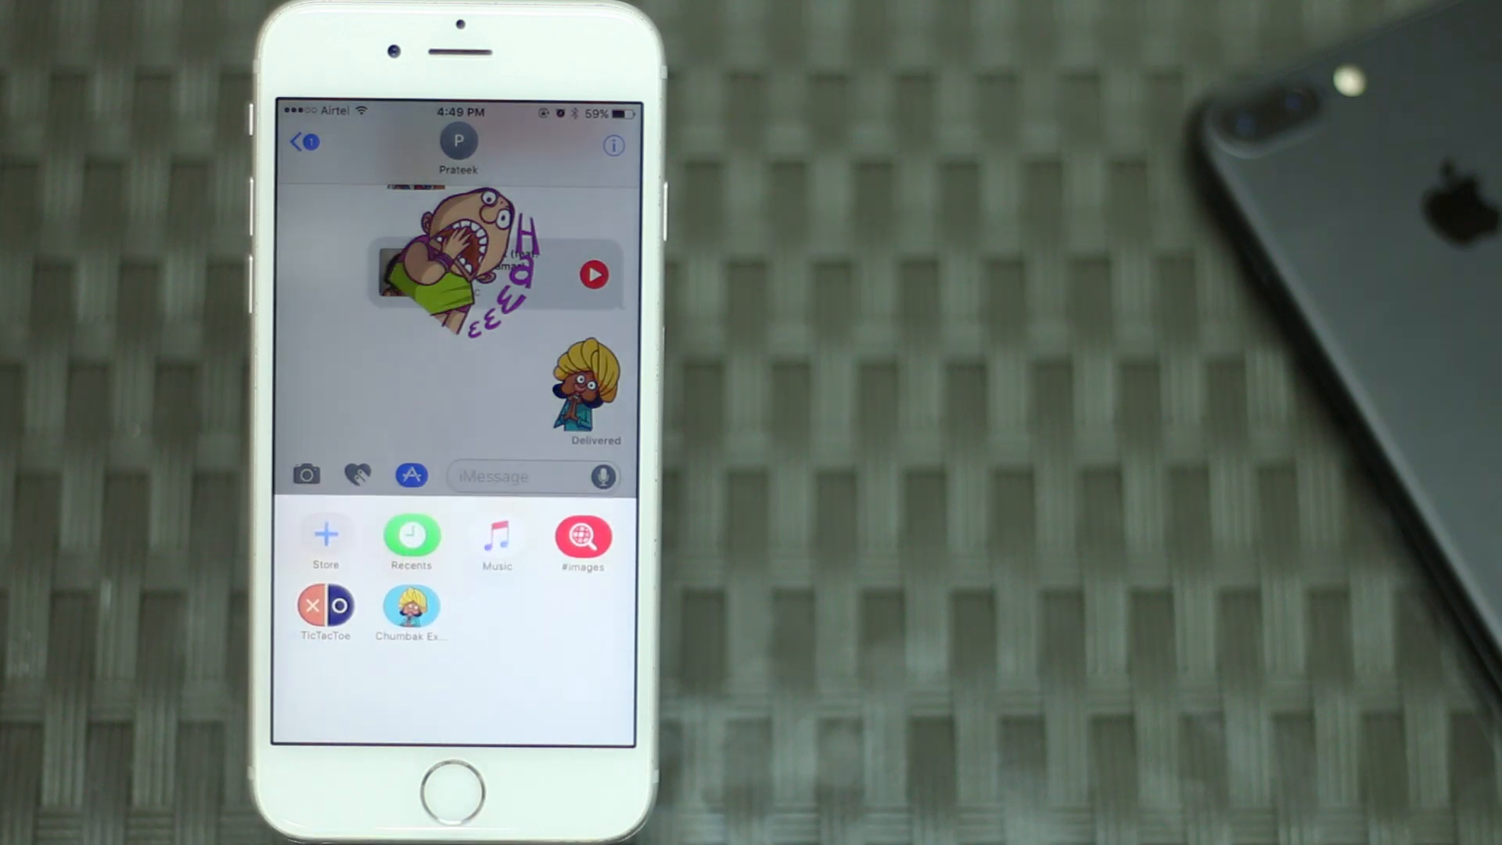
click(325, 612)
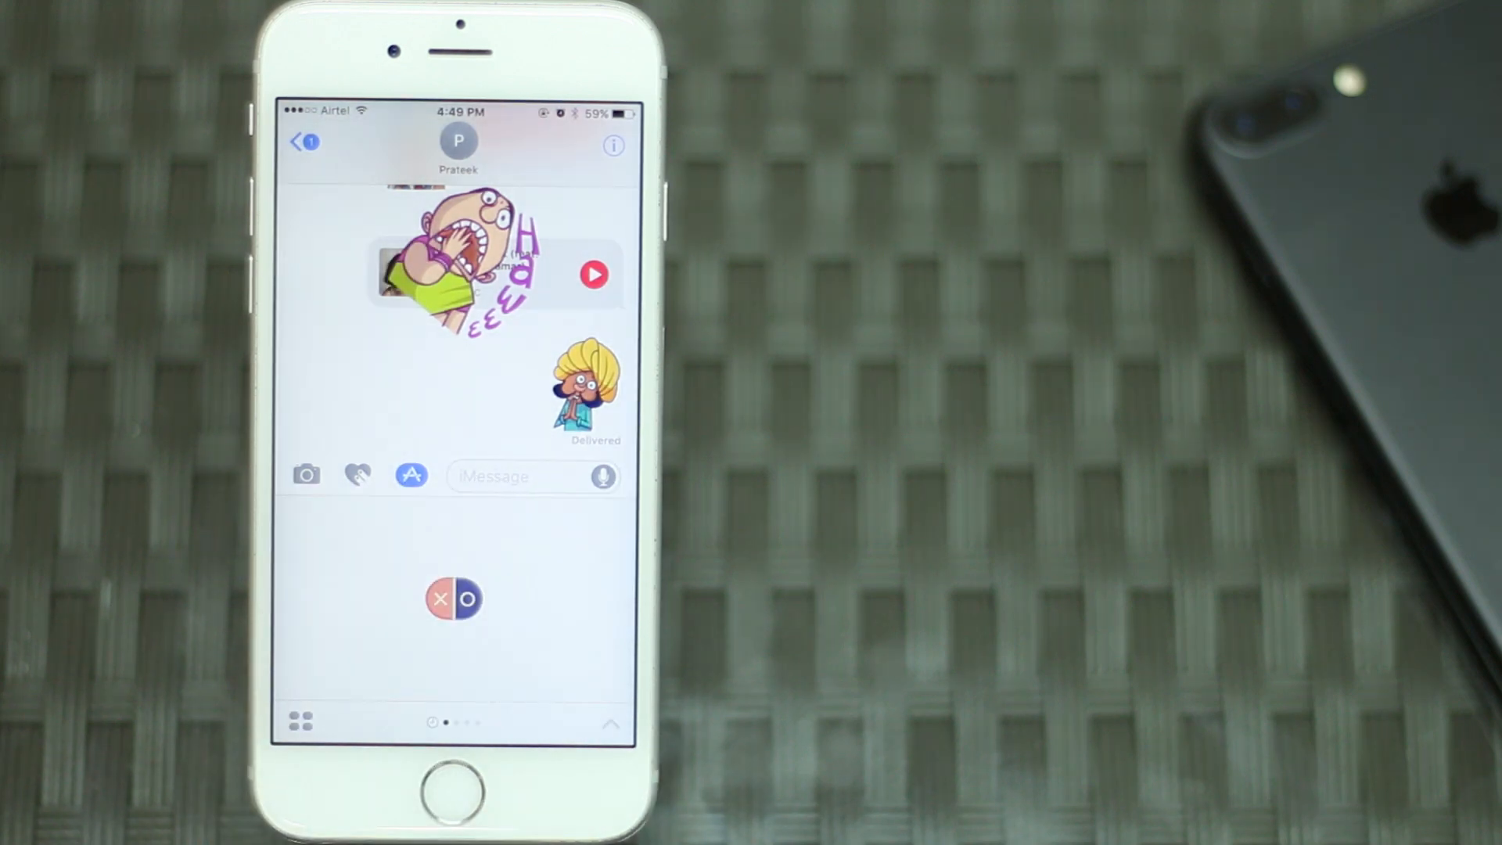
click(452, 597)
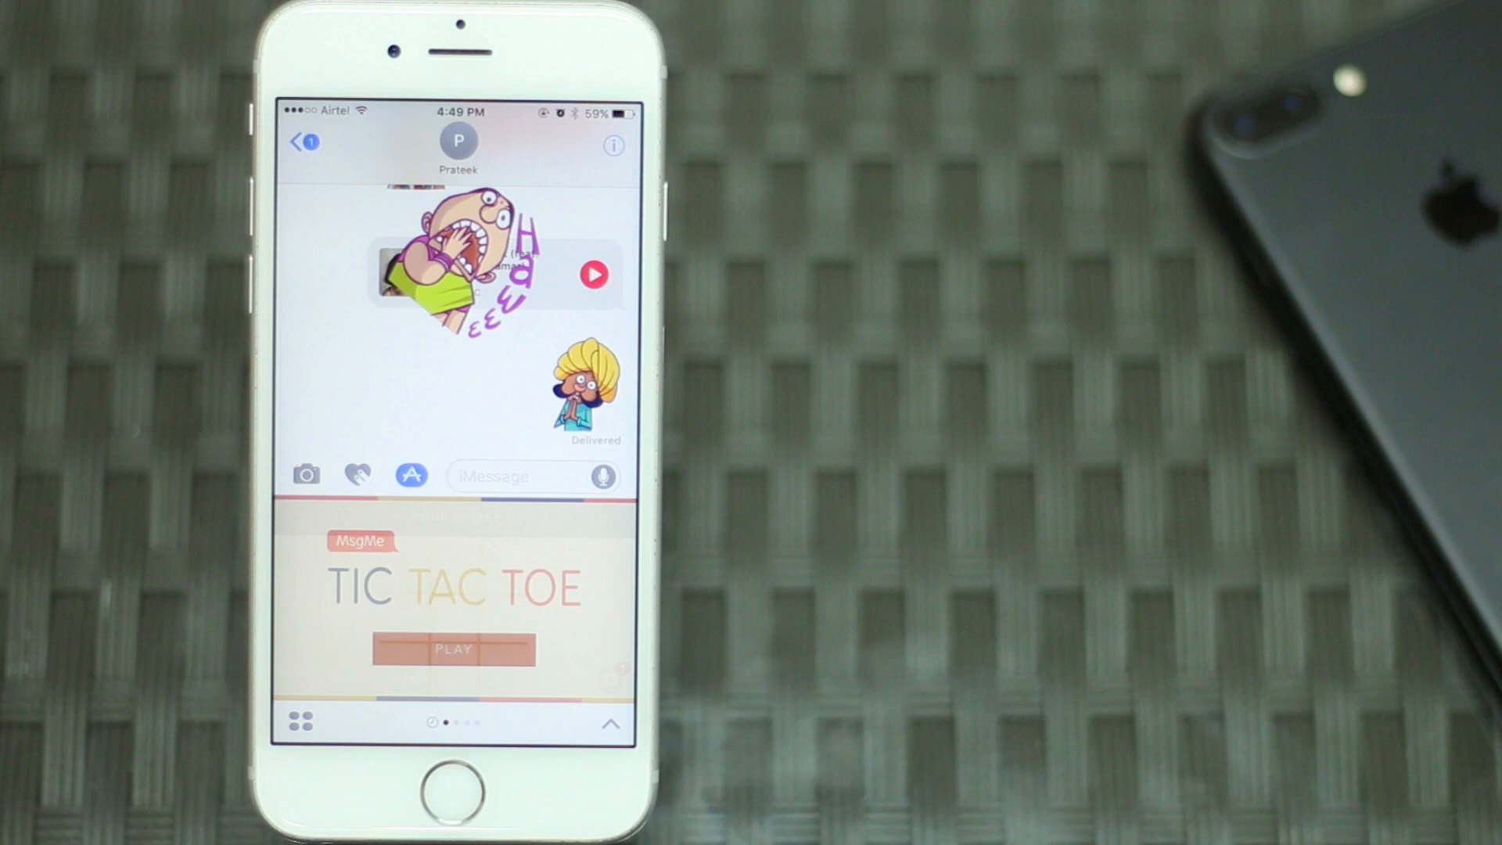
click(454, 648)
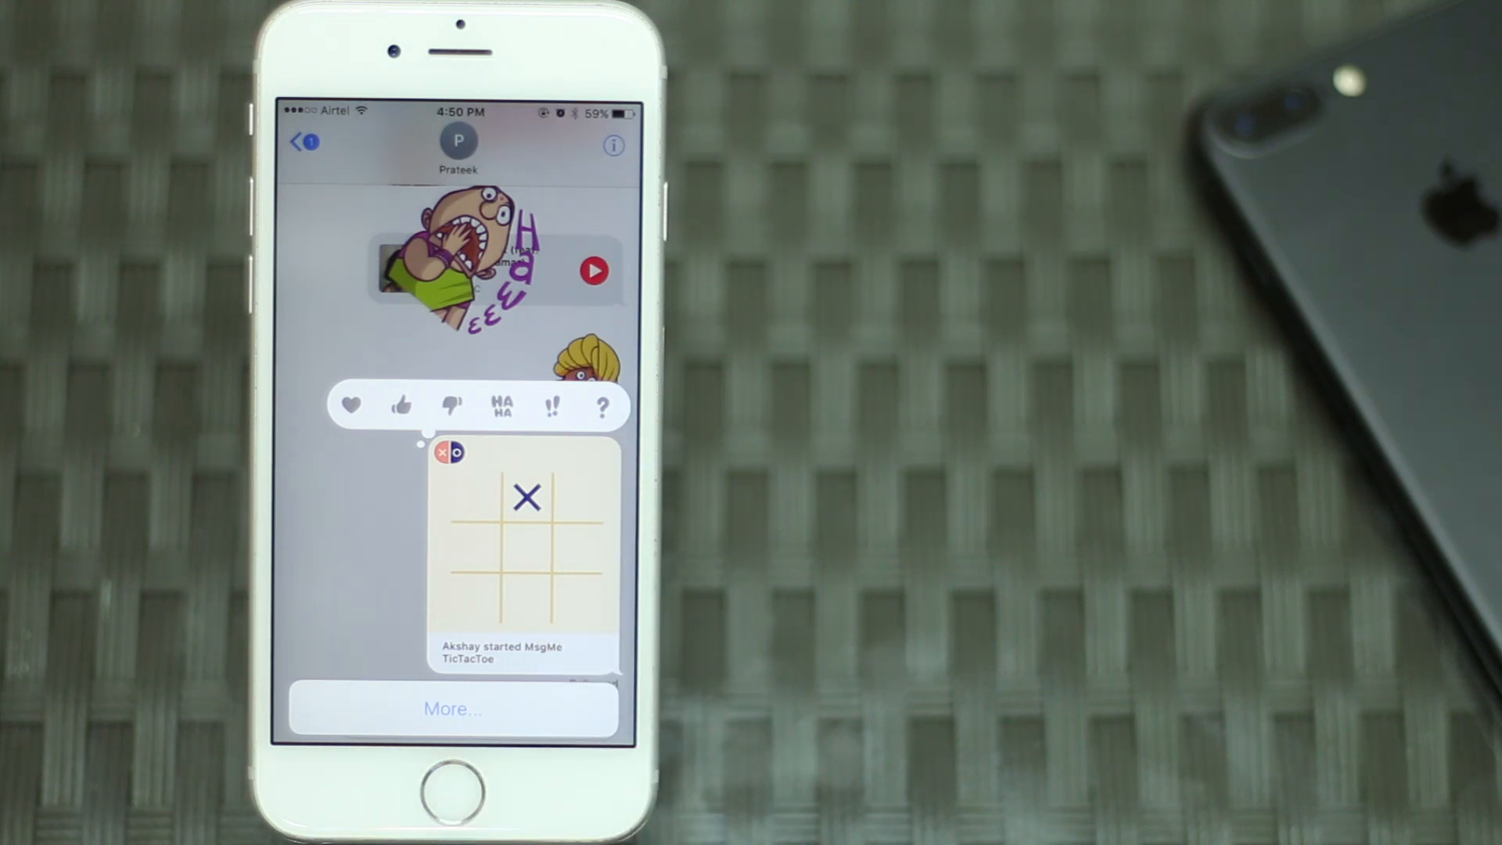
React to the sent TicTacToe game bubble with the !! Tapback and return to the chat.
click(550, 404)
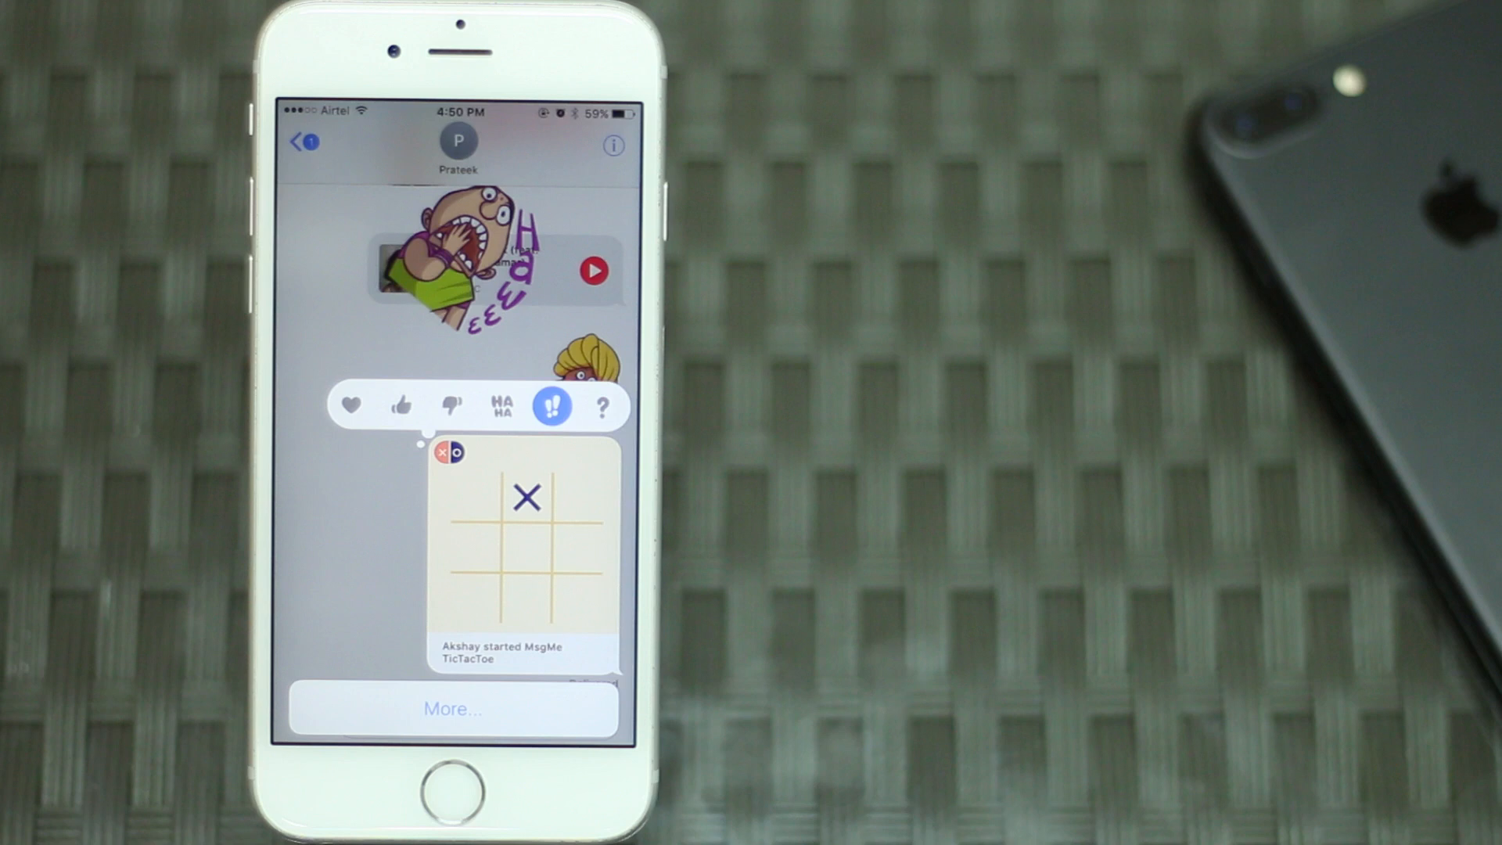
click(552, 405)
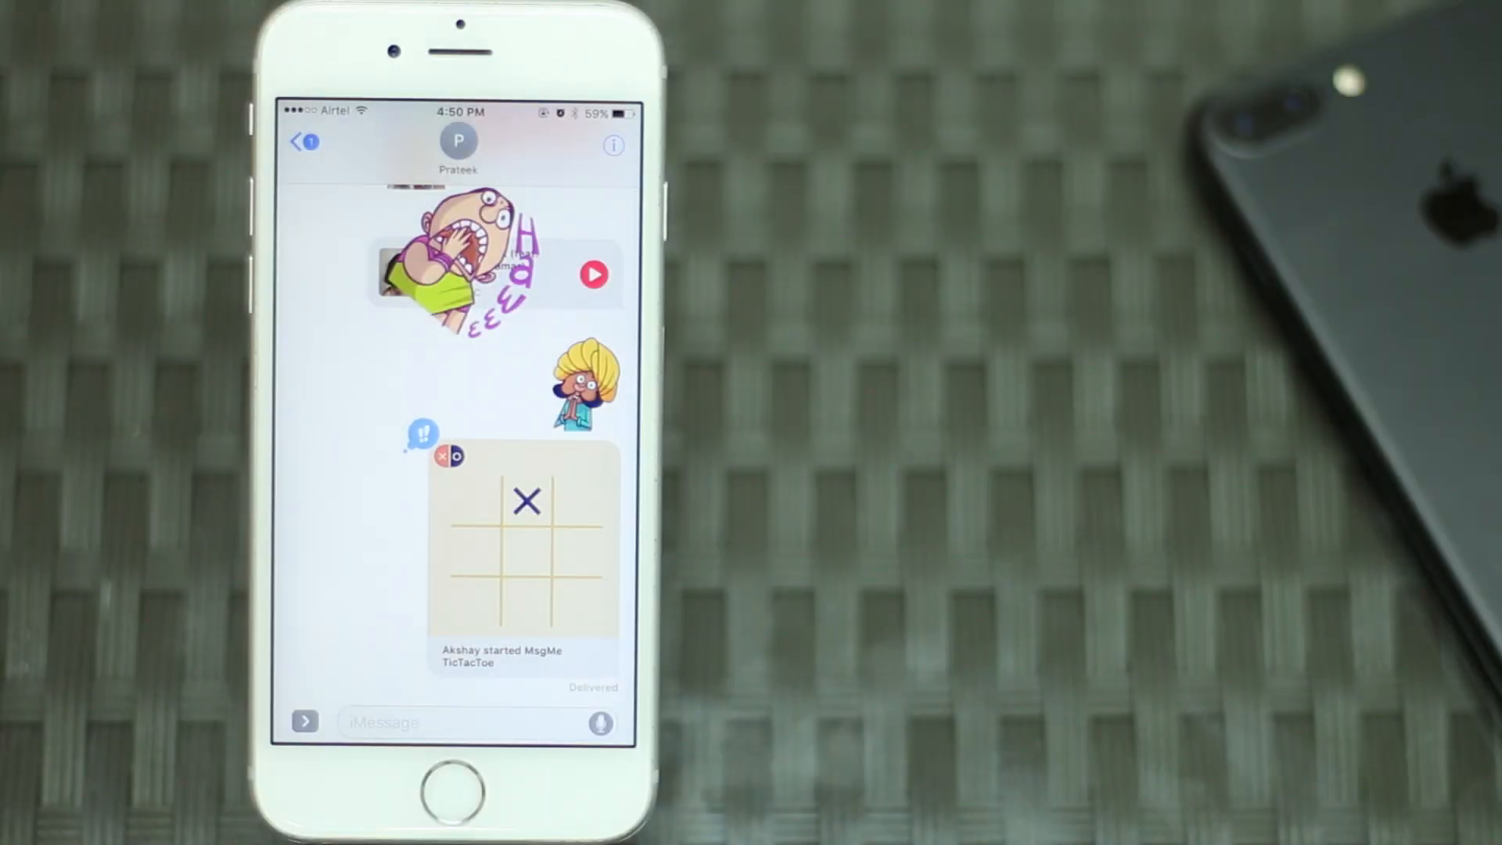
In the Digital Touch sketch pad, pick a new ink colour on the wheel and confirm it.
click(305, 722)
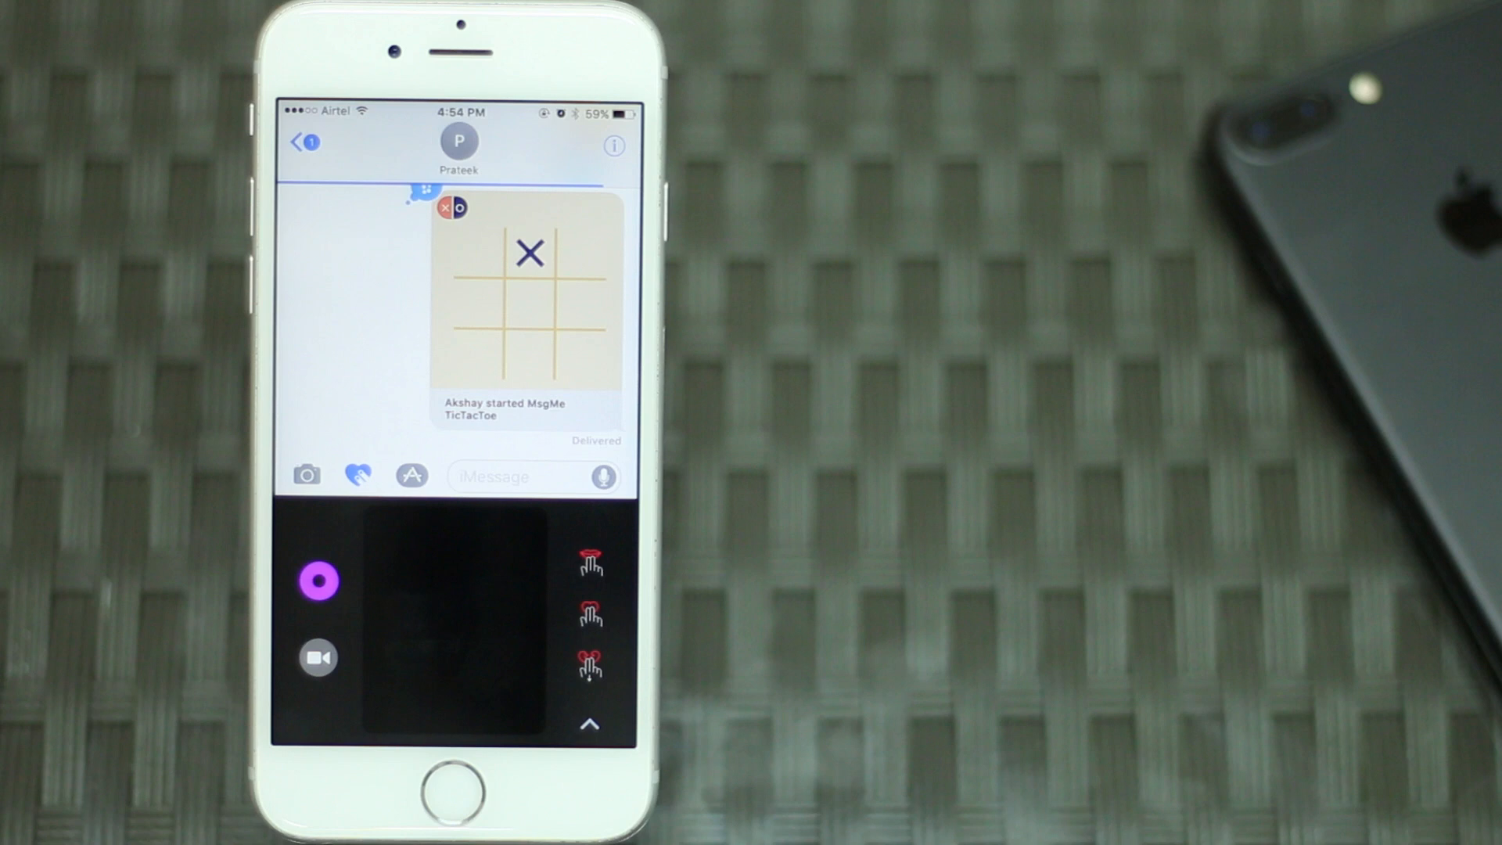
click(318, 582)
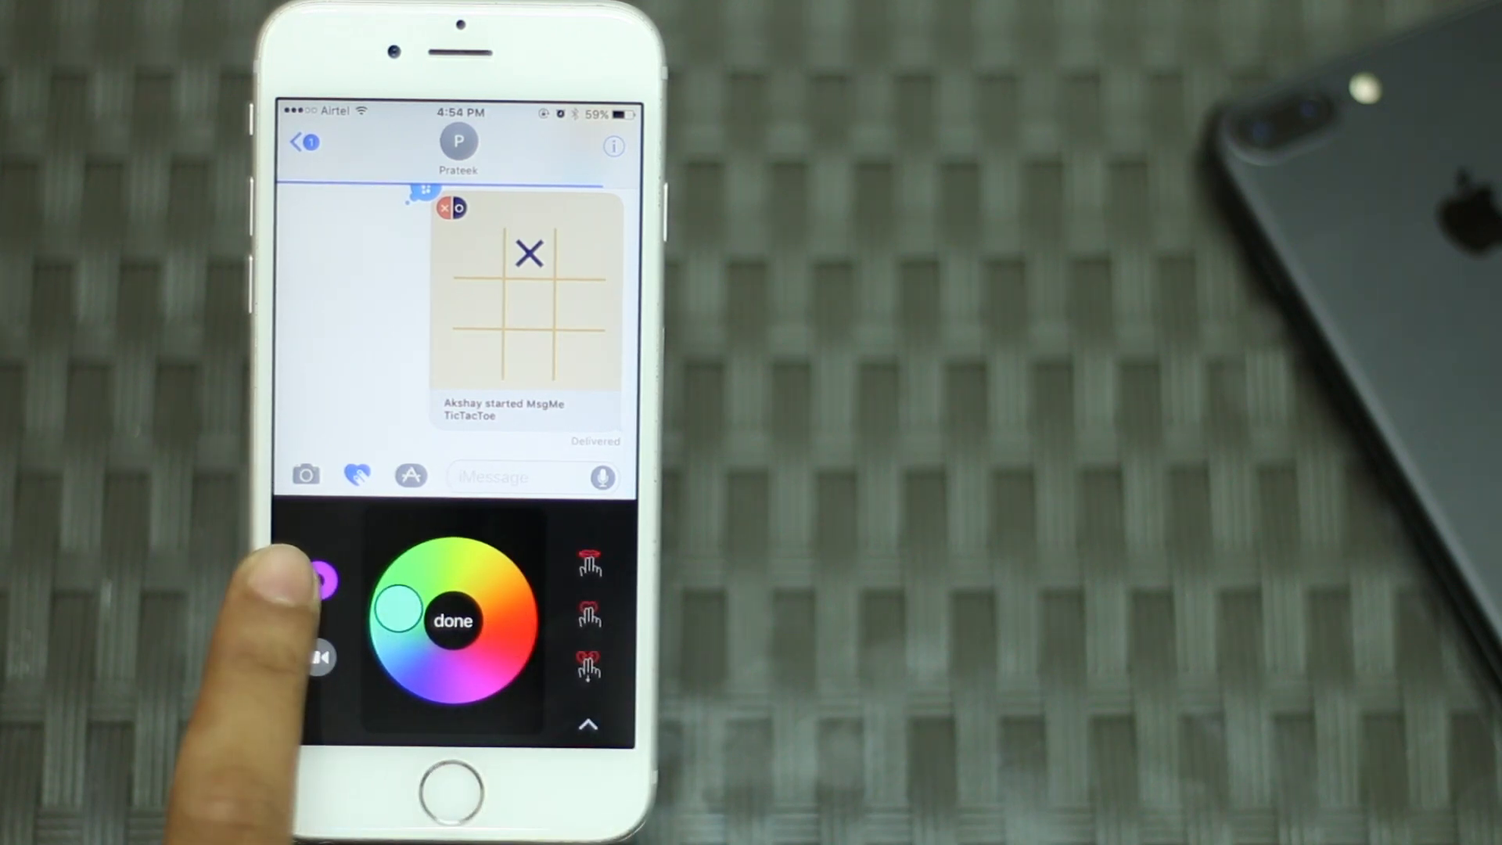
click(452, 621)
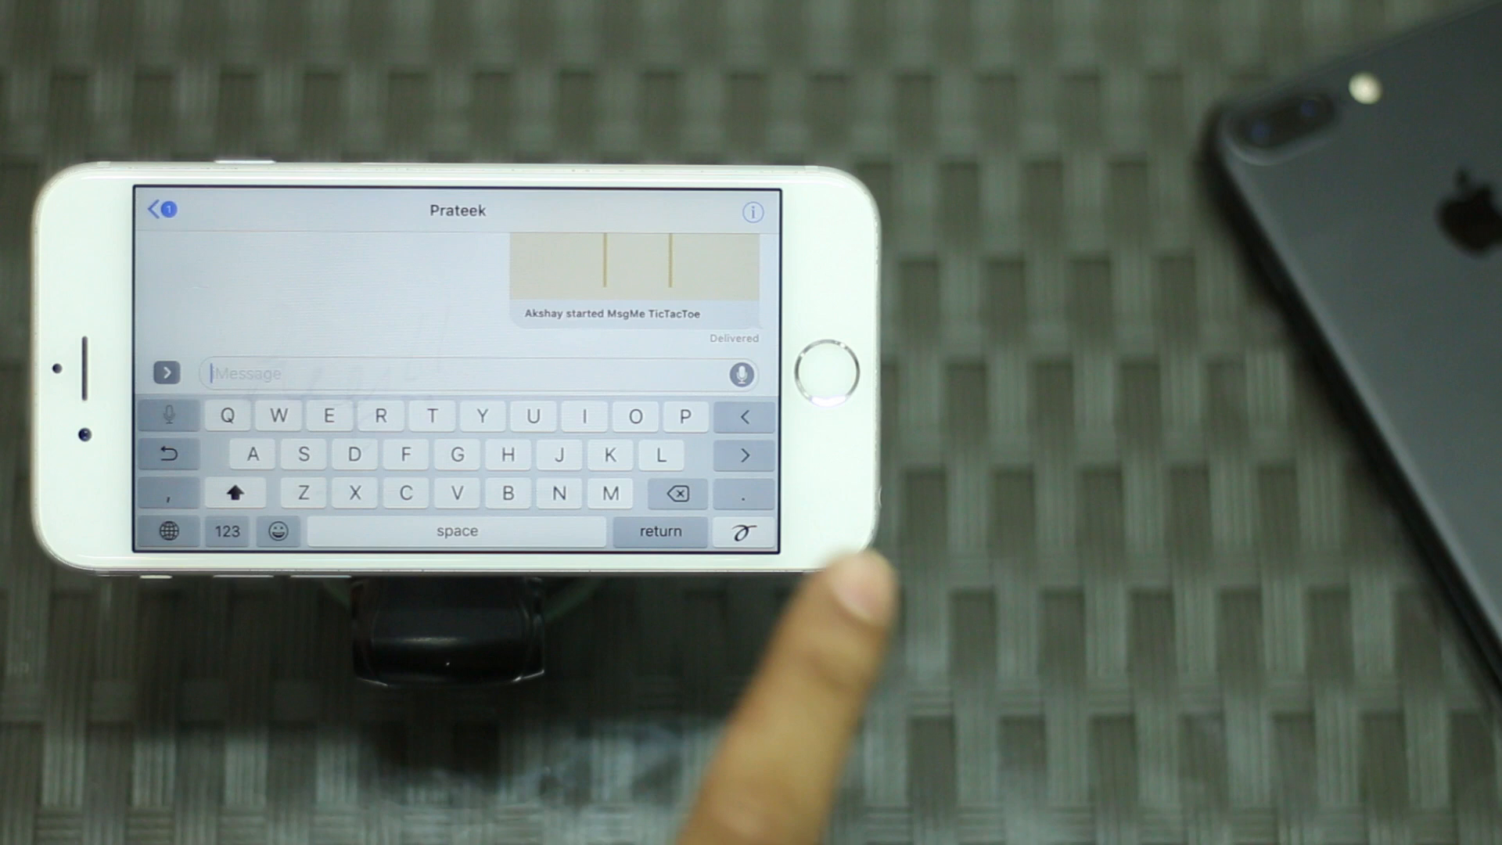
With the phone in landscape, switch the keyboard to handwriting mode.
click(742, 532)
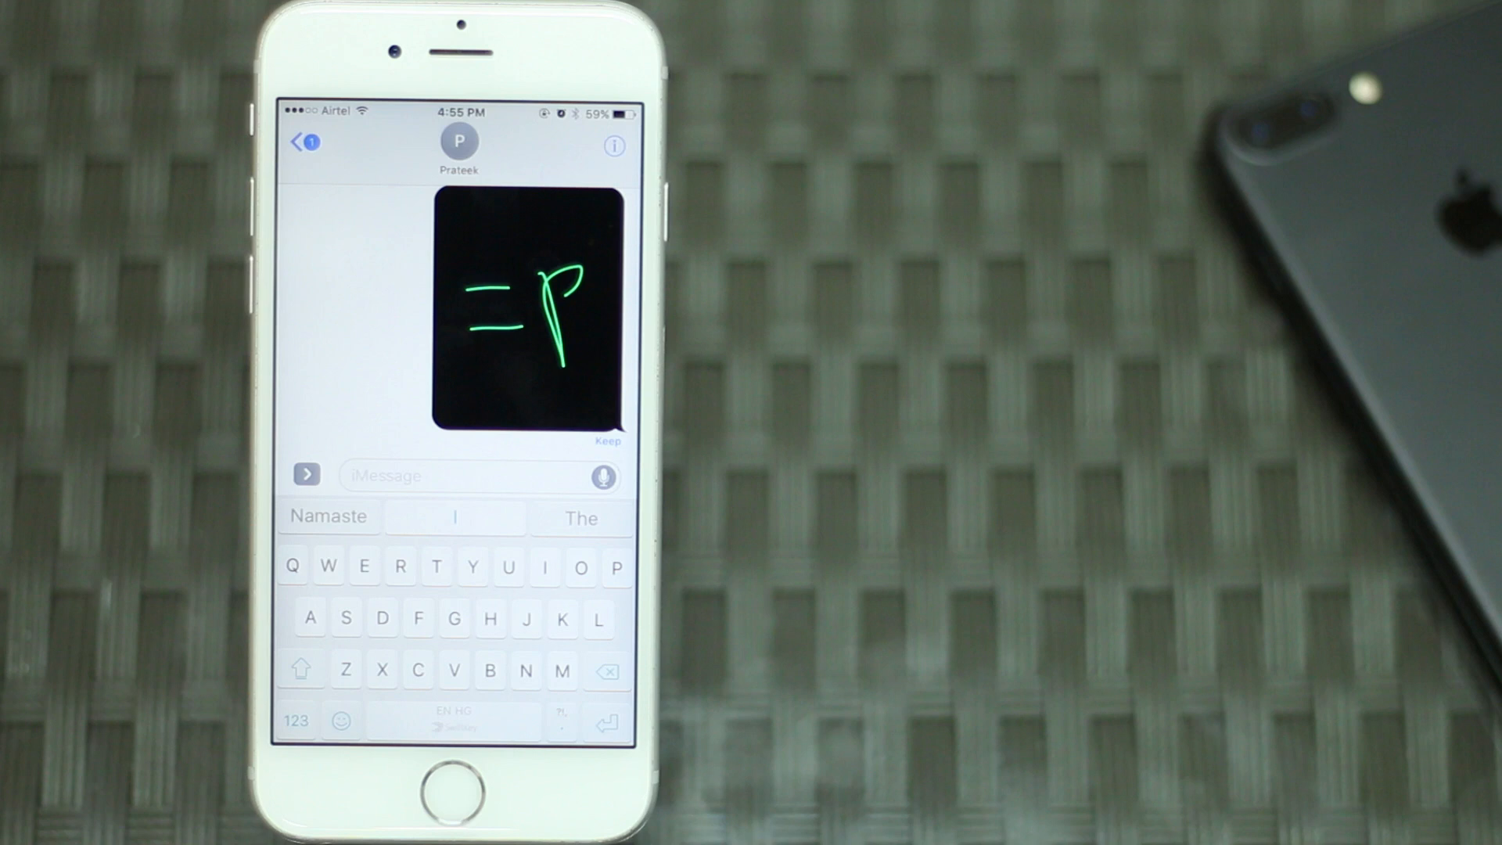
Finish the text There!!? and send it with a bubble effect.
click(433, 566)
text(There!!?)
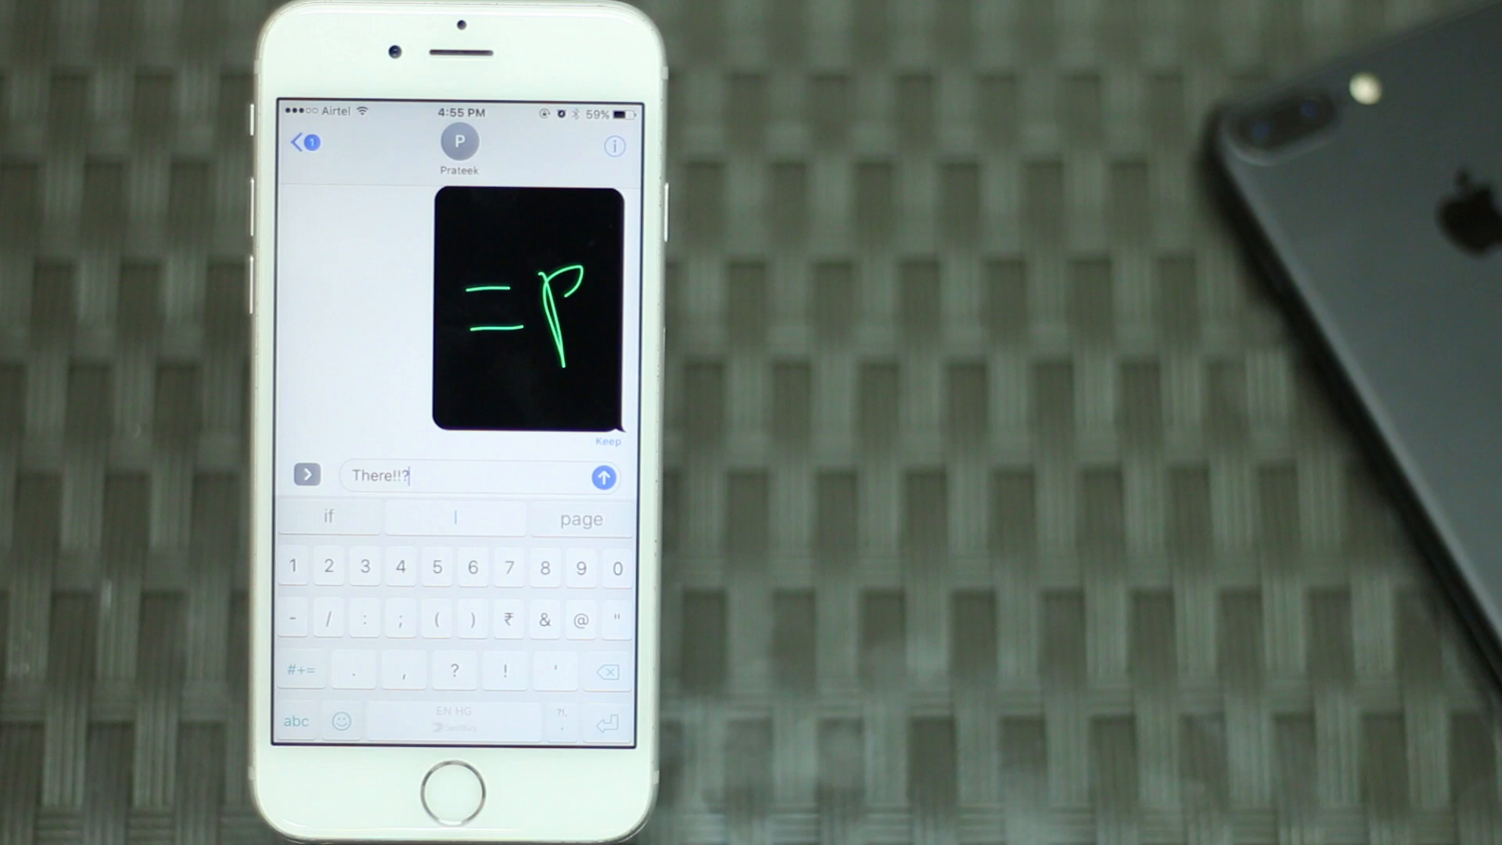
click(602, 476)
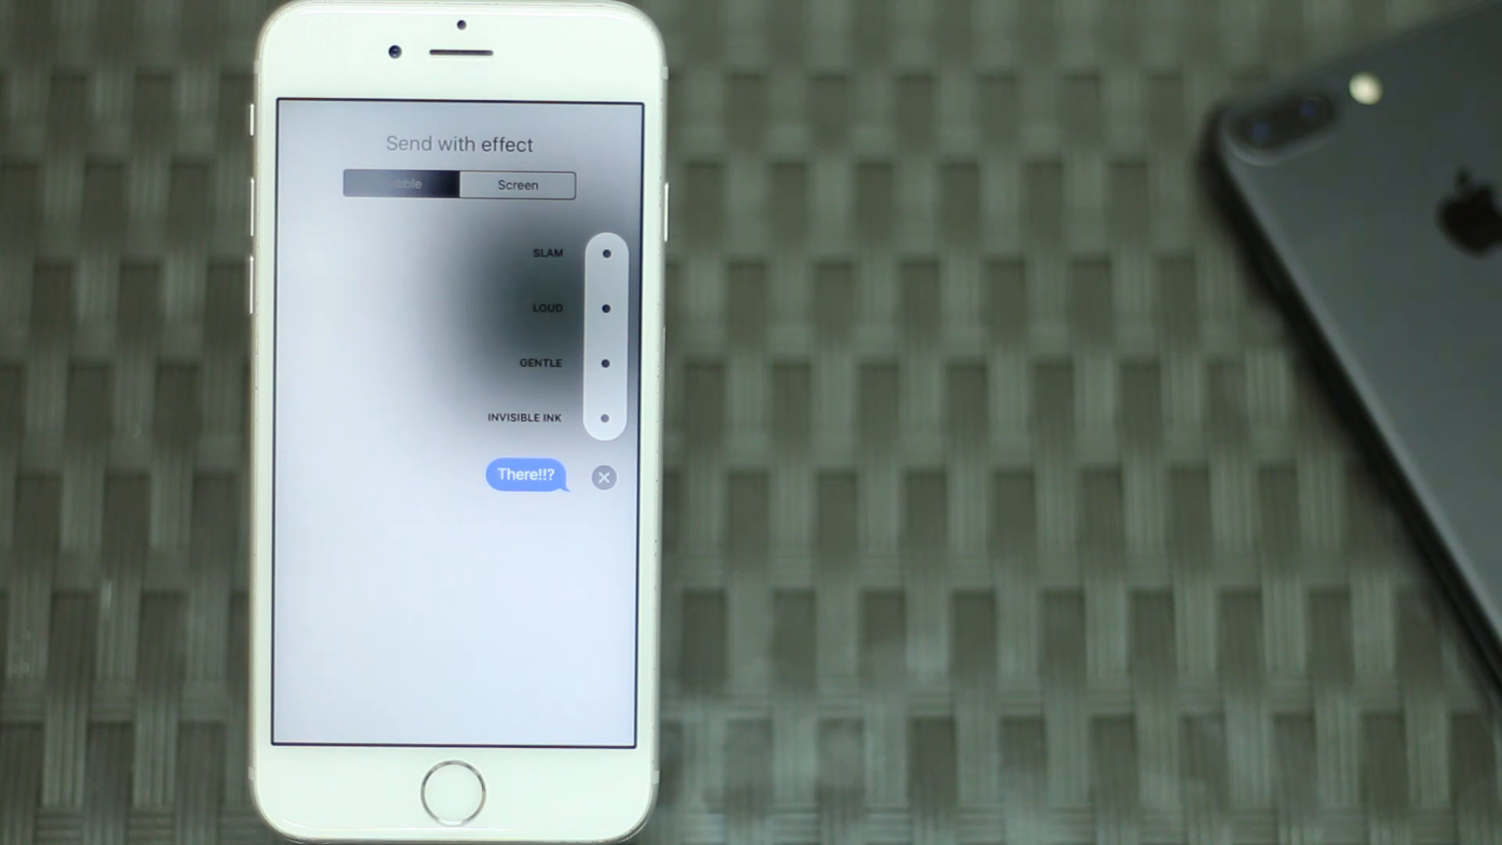
click(604, 308)
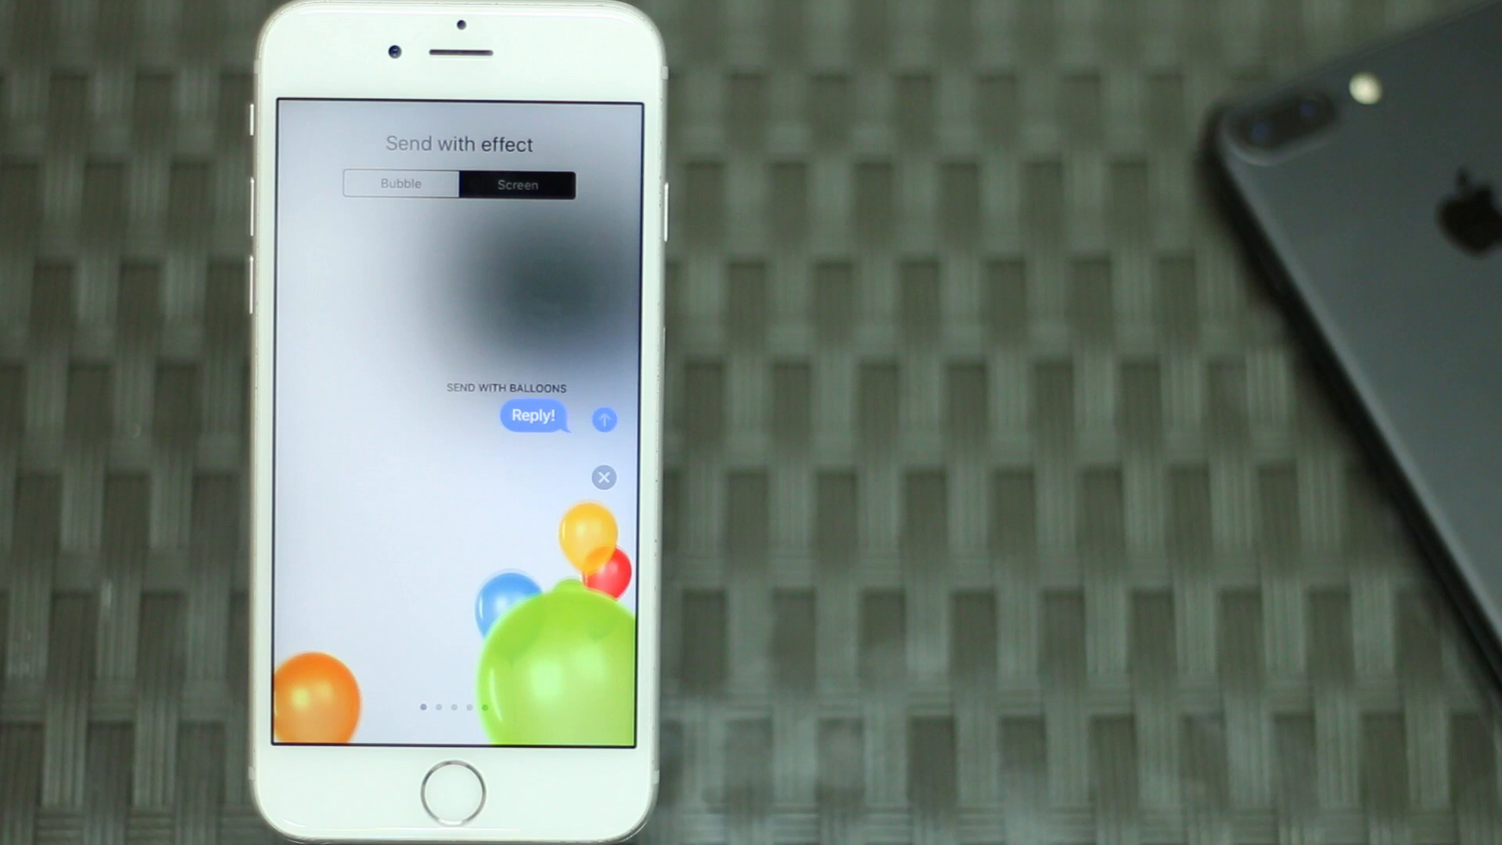
Swipe through the Screen effects from Balloons to Confetti for Reply!
scroll(left, 3)
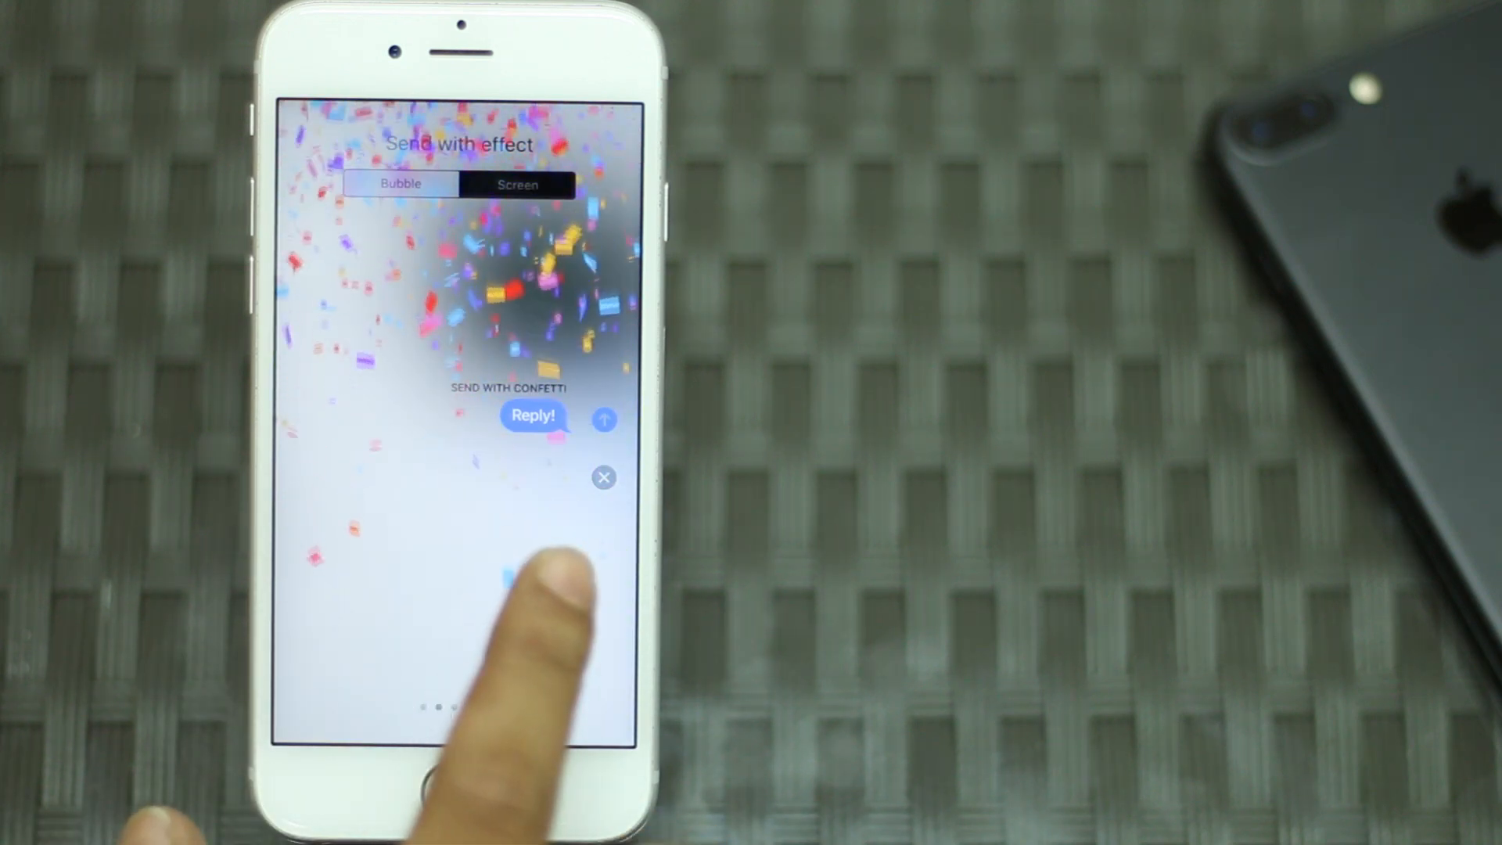
drag(527, 384, 335, 383)
text(How about a drink after the movi)
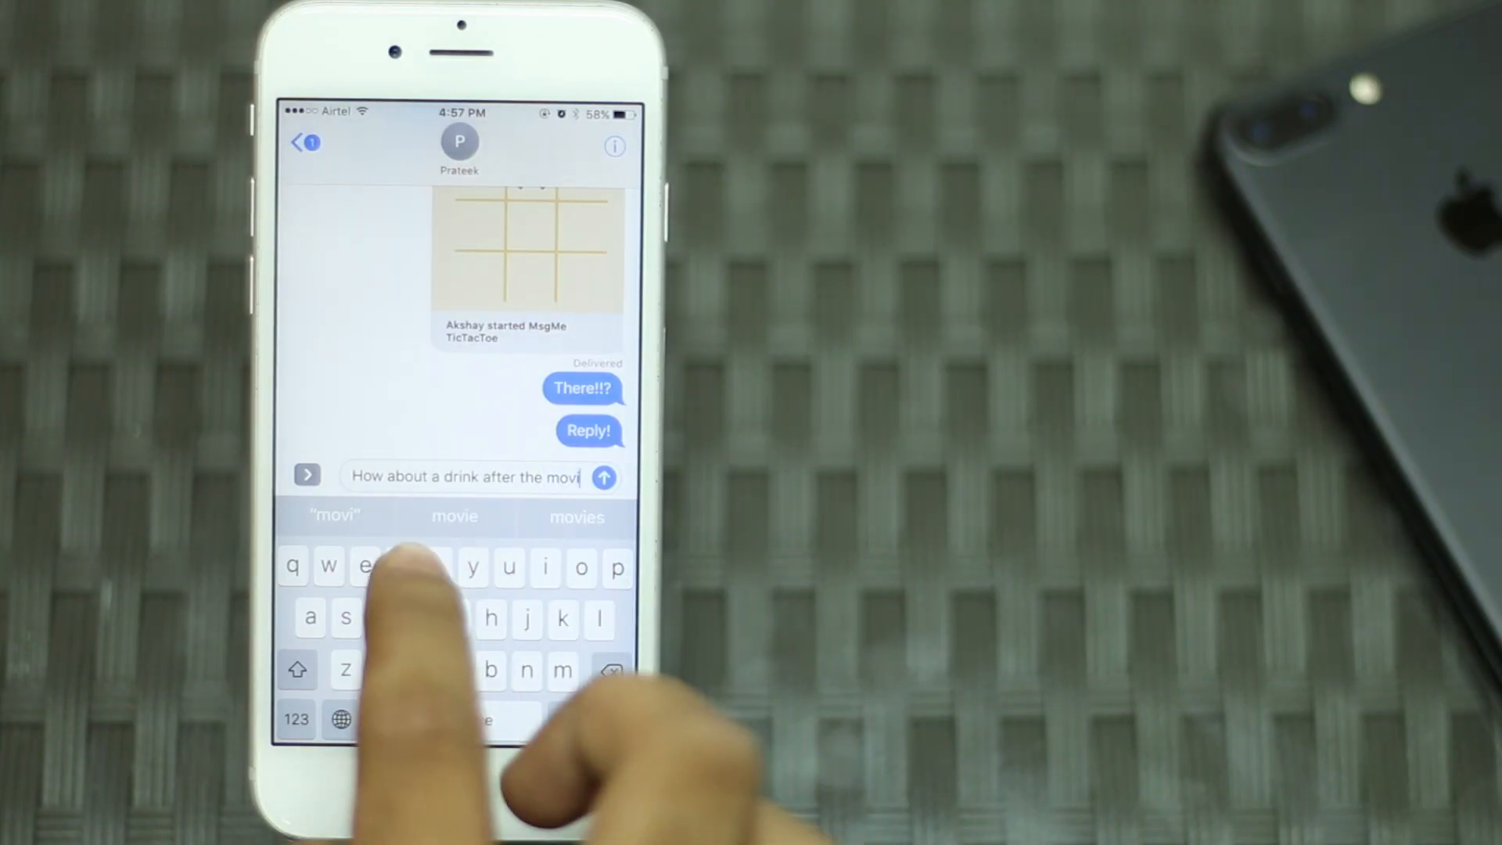
Draft 'How about a drink after the movie?' and swap drink and movie for suggested emoji.
click(455, 617)
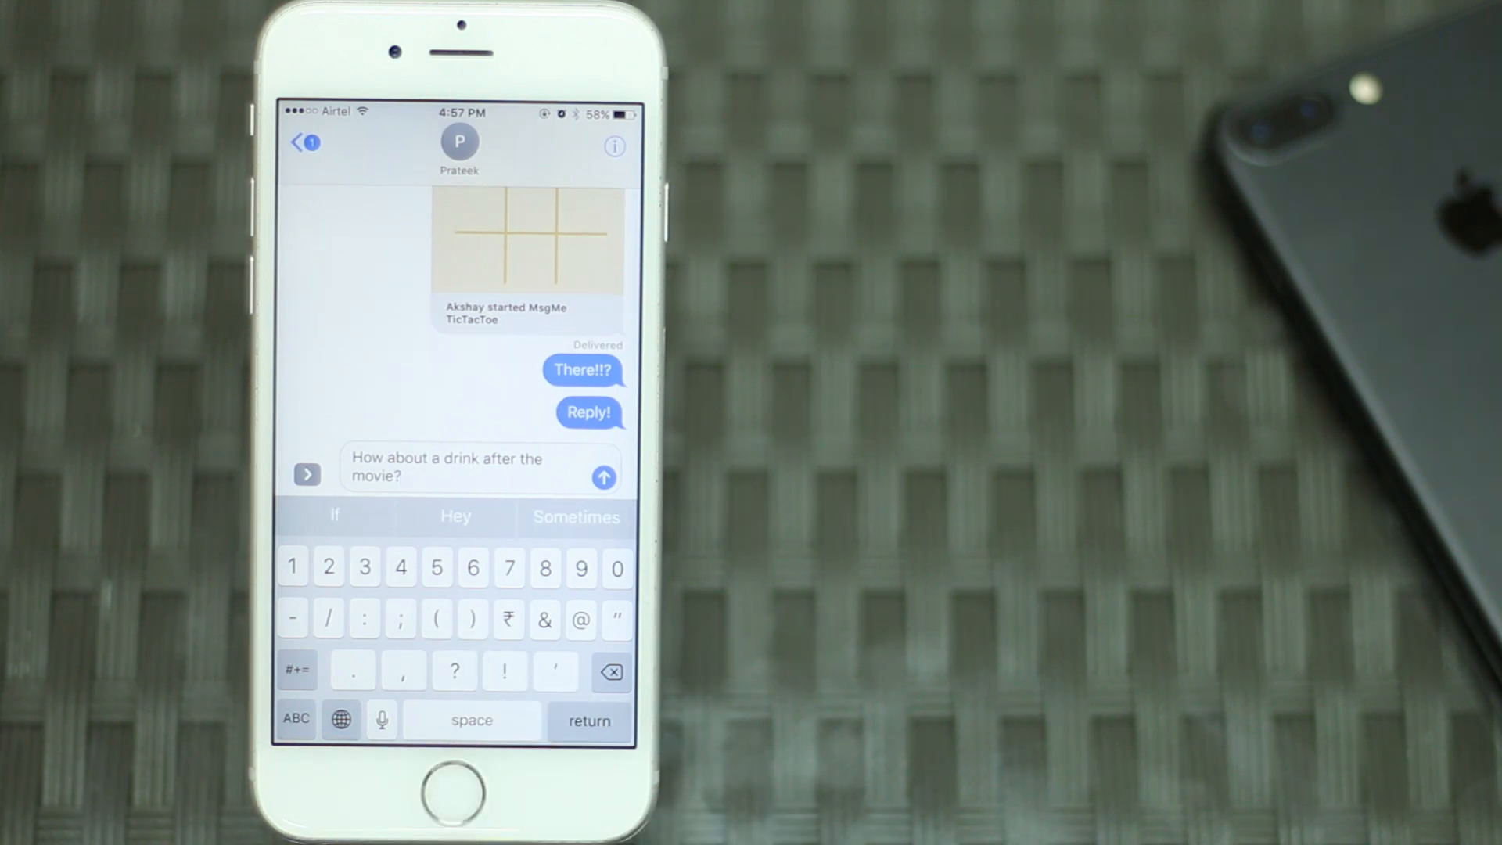
click(295, 719)
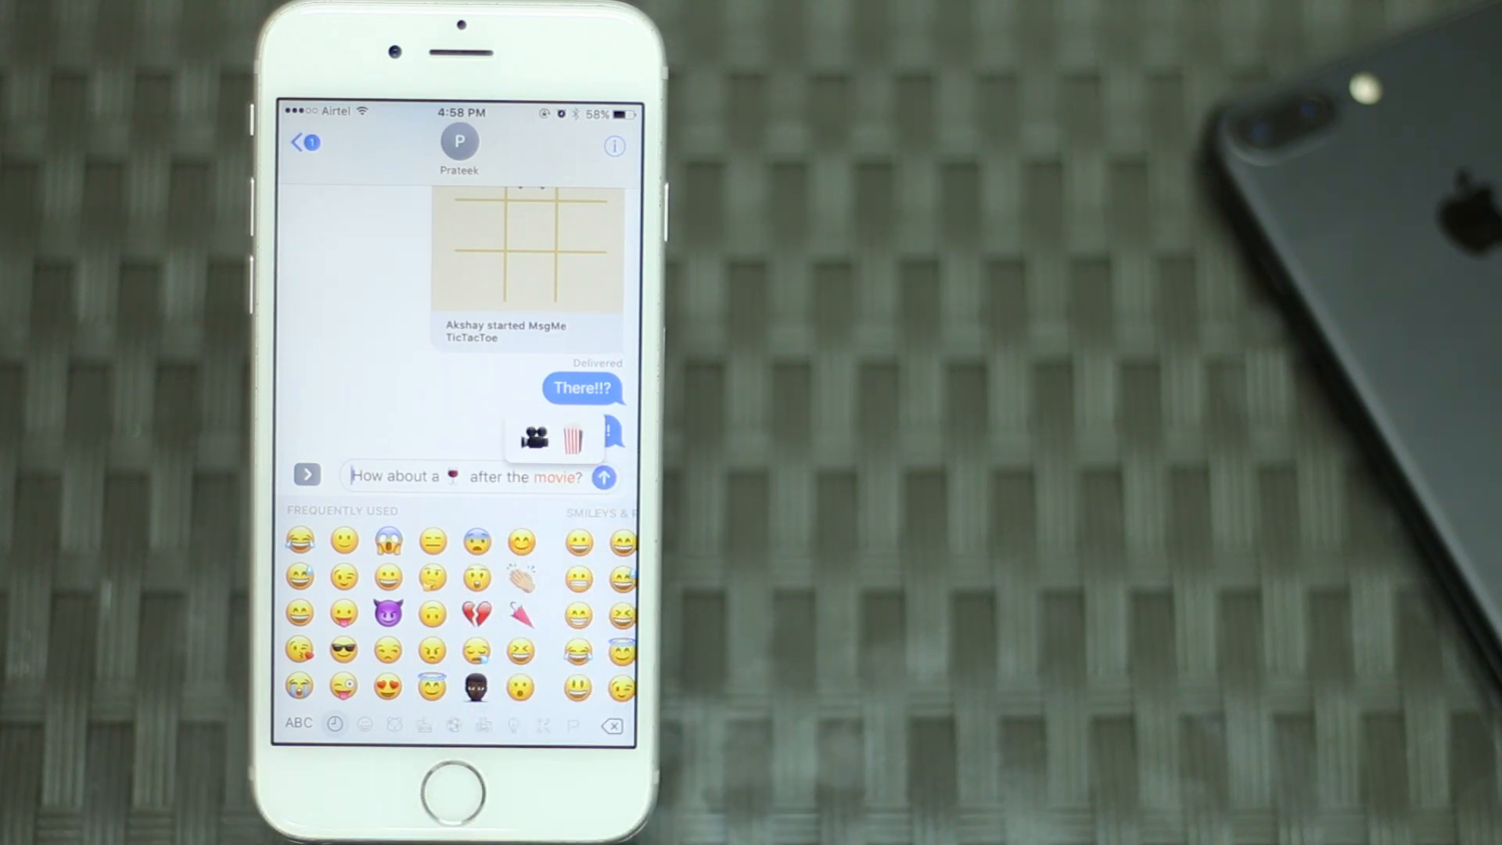
click(519, 439)
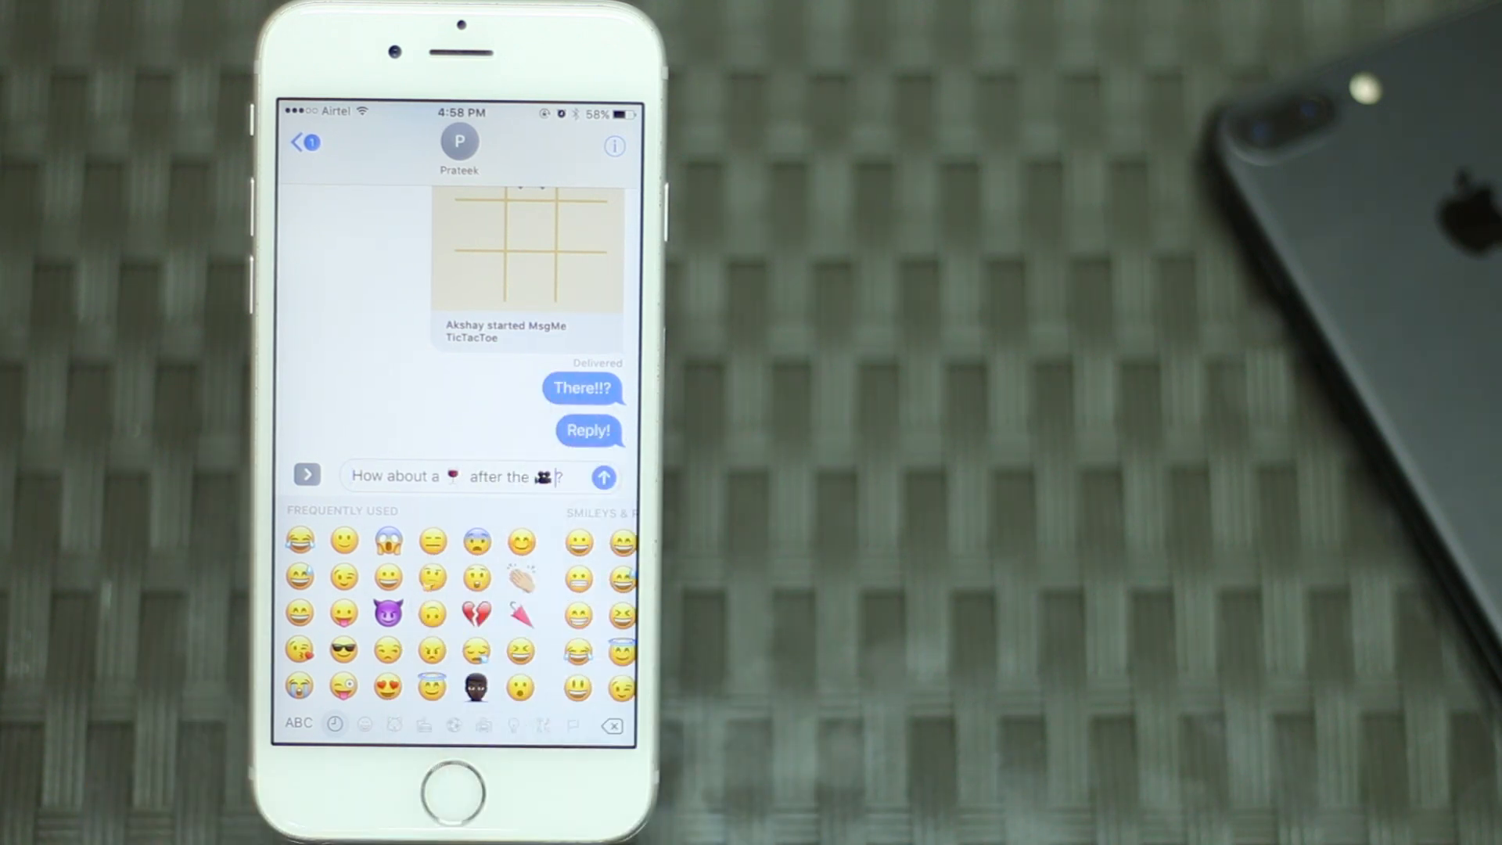